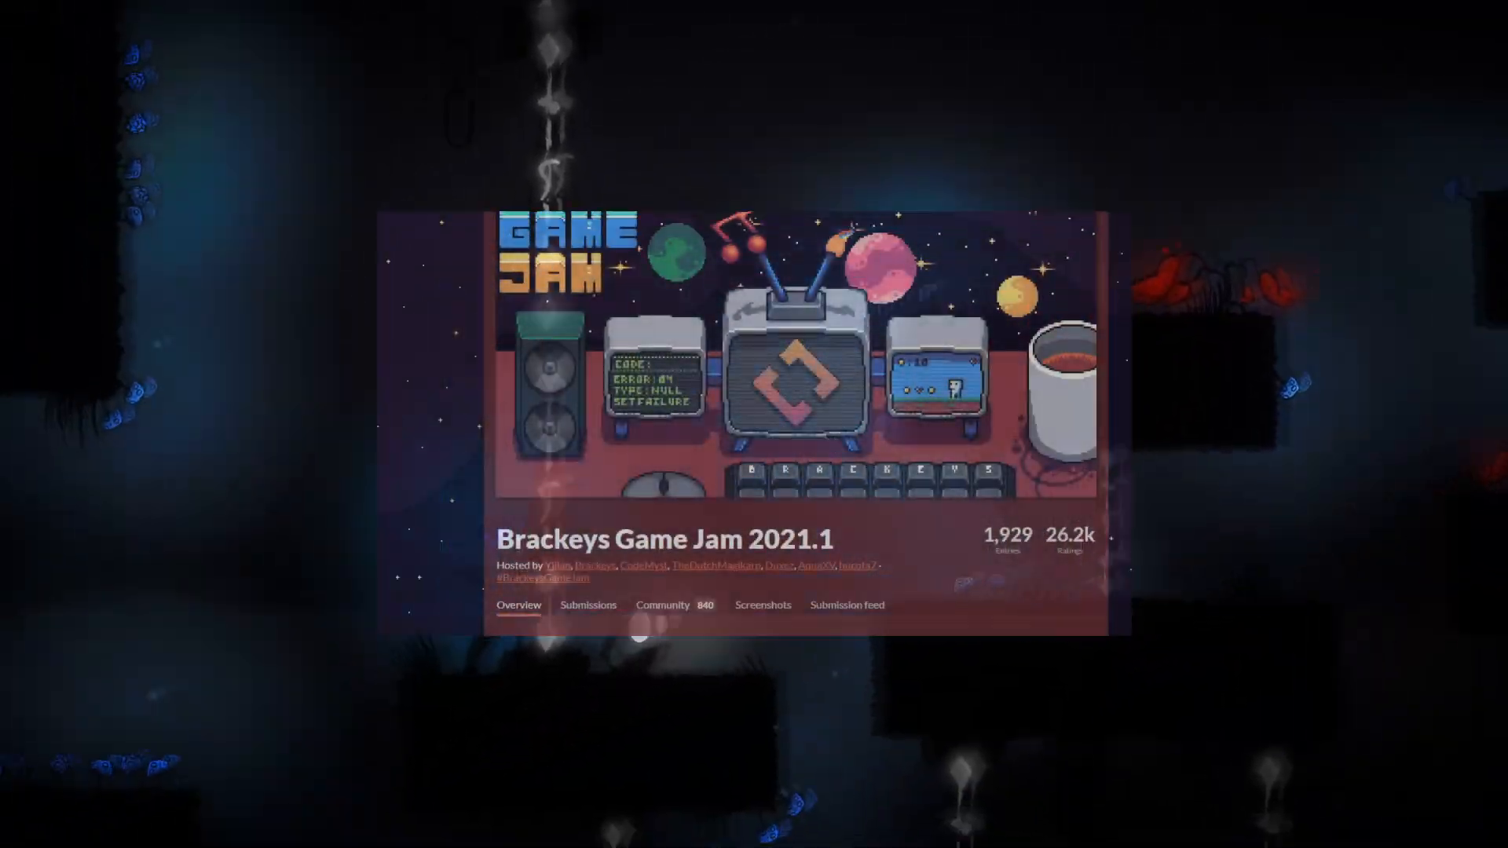
Step: Pick the Universal Render Pipeline template and create the project in D:\UnityProjects
scroll("down", 3)
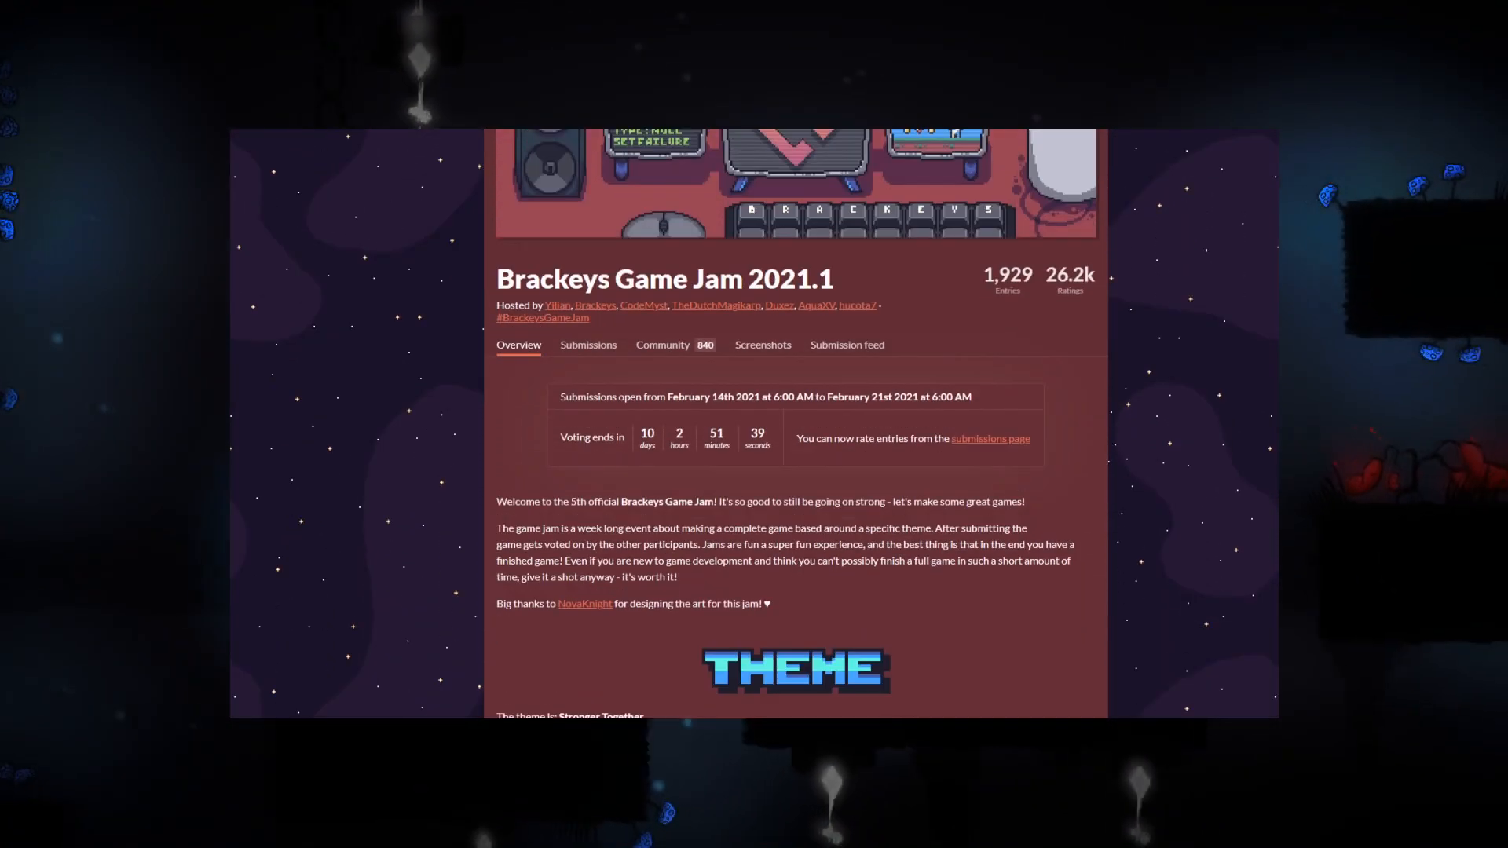
scroll("down", 3)
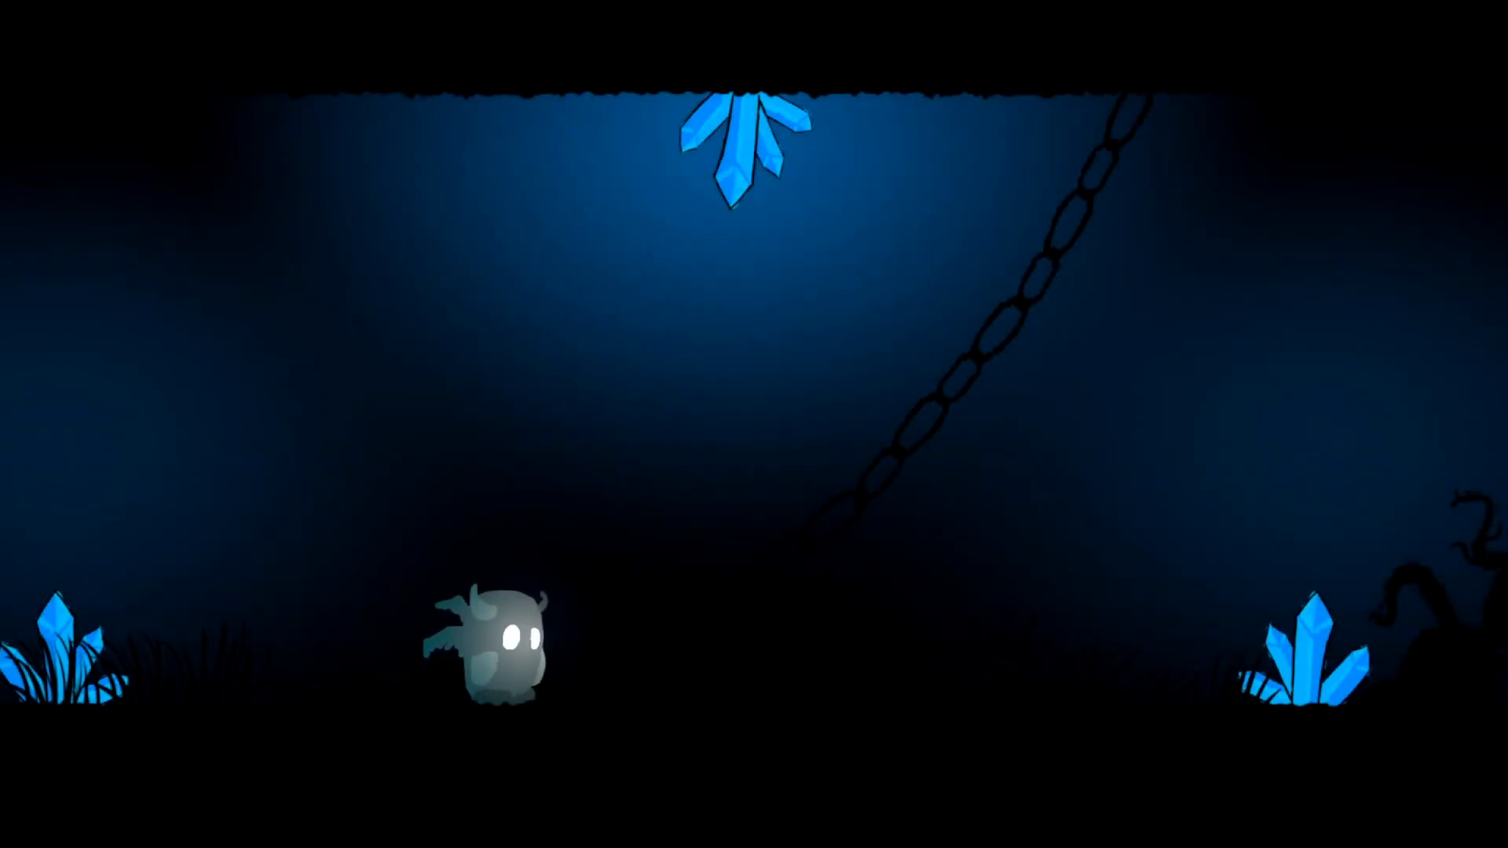
key("Right")
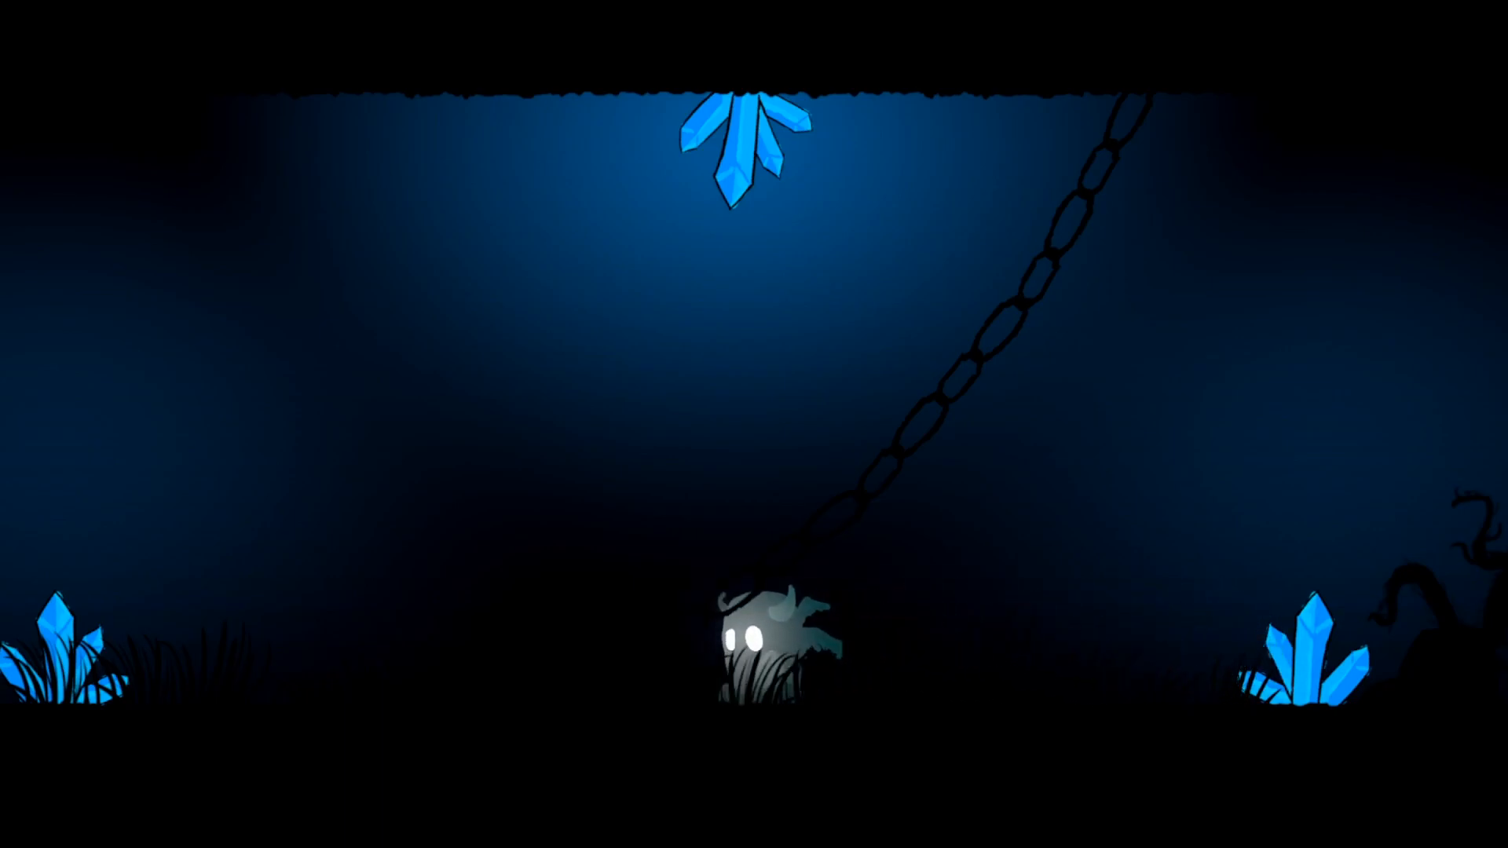
key("Left")
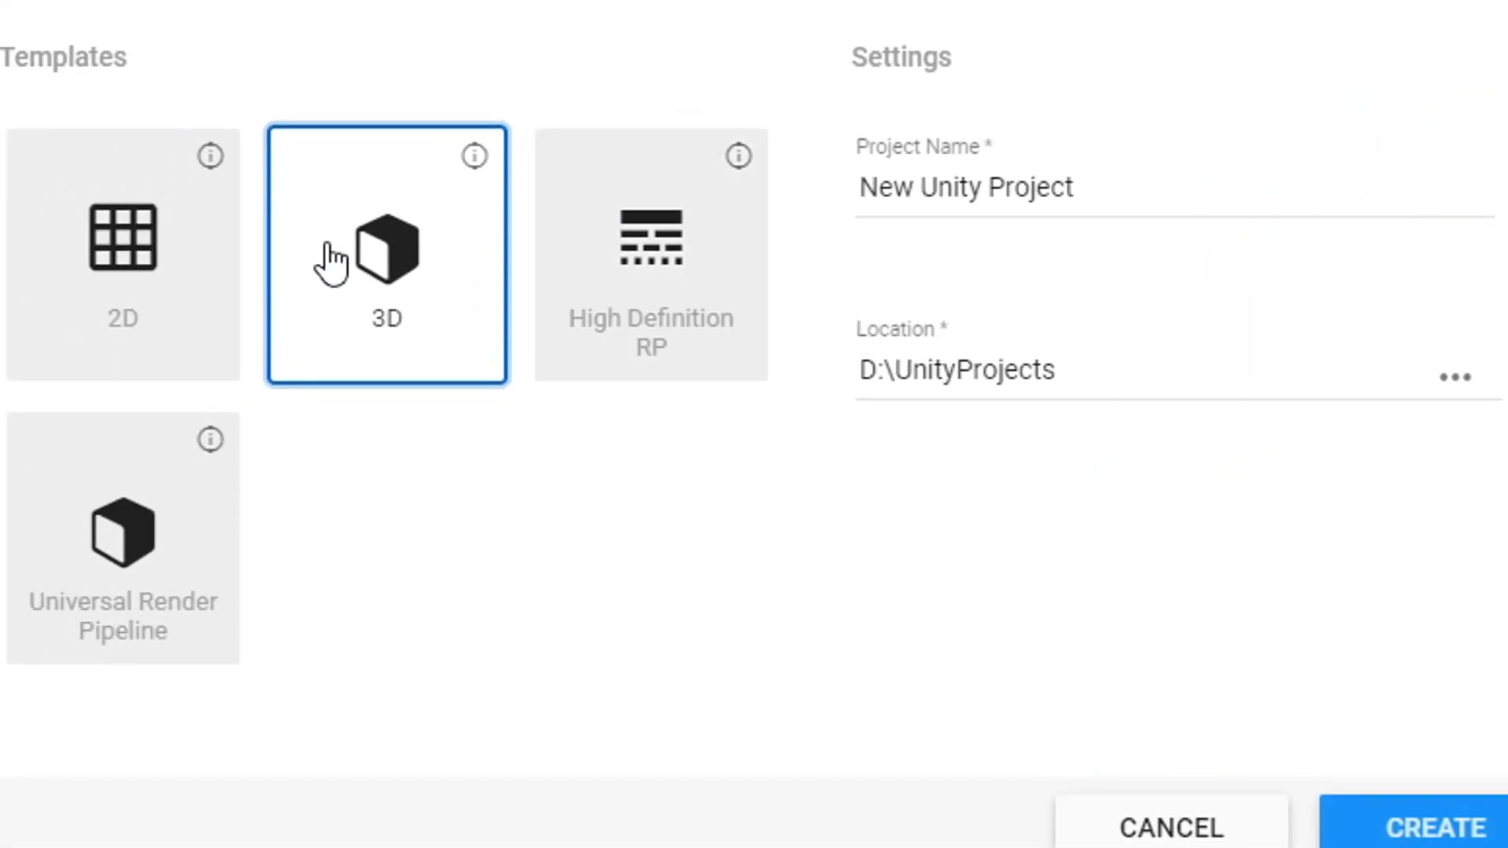
left_click(1433, 827)
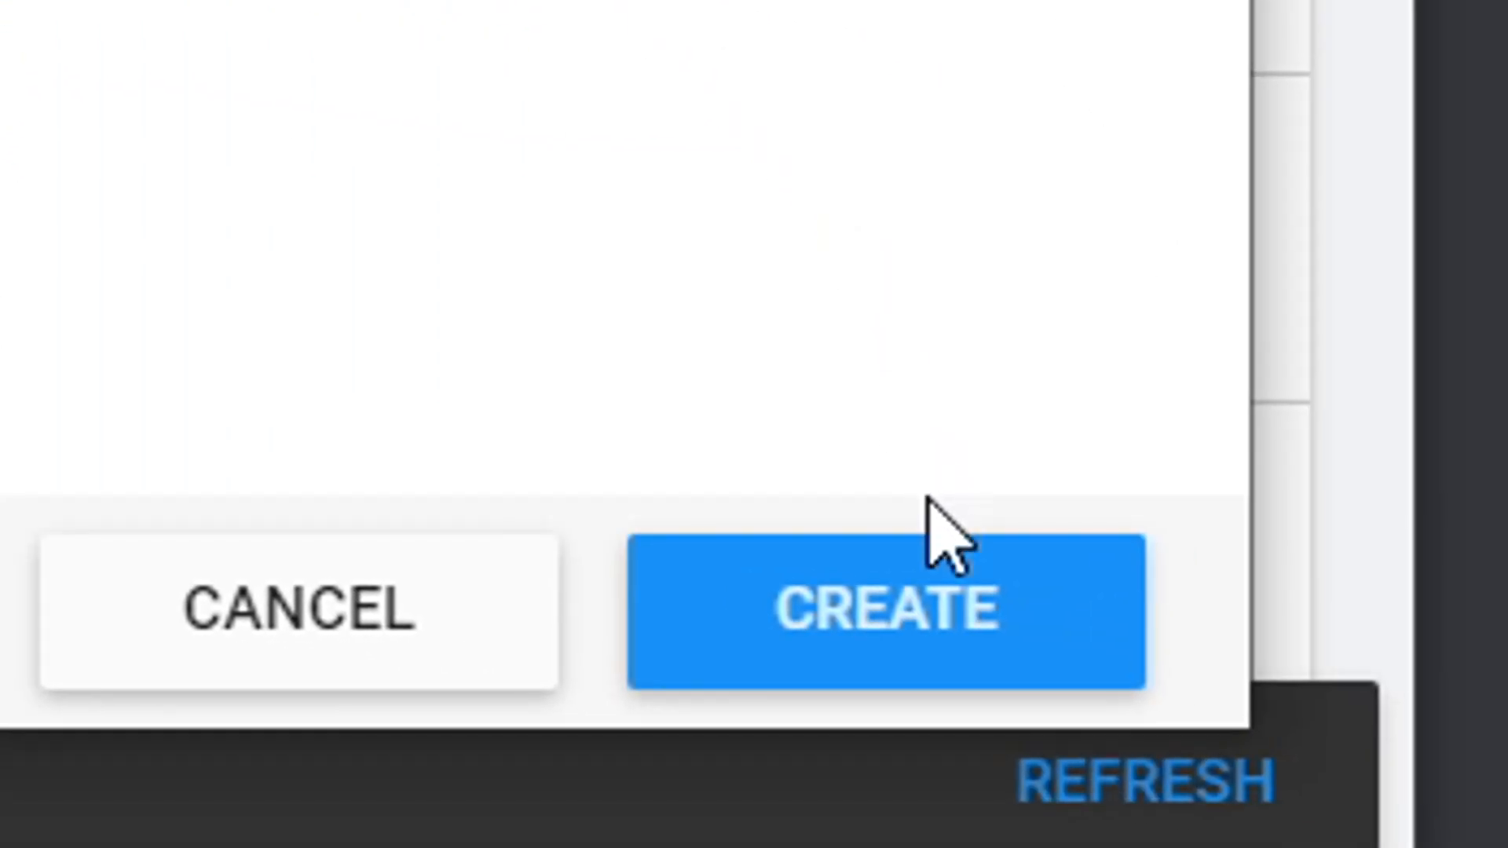
left_click(883, 611)
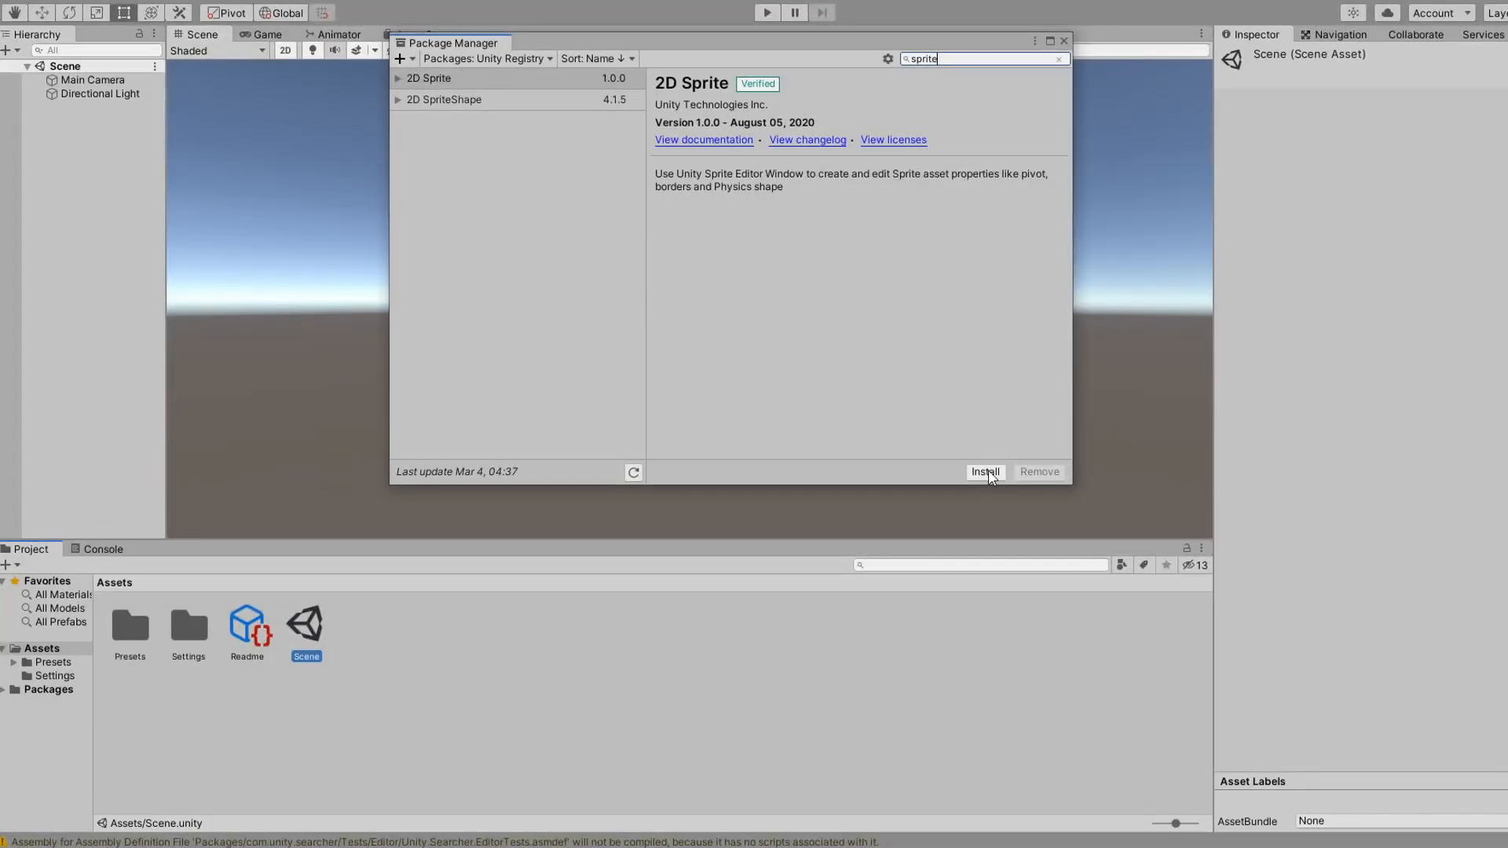
Step: Install the 2D Sprite package and switch Main Camera projection to Orthographic
left_click(984, 471)
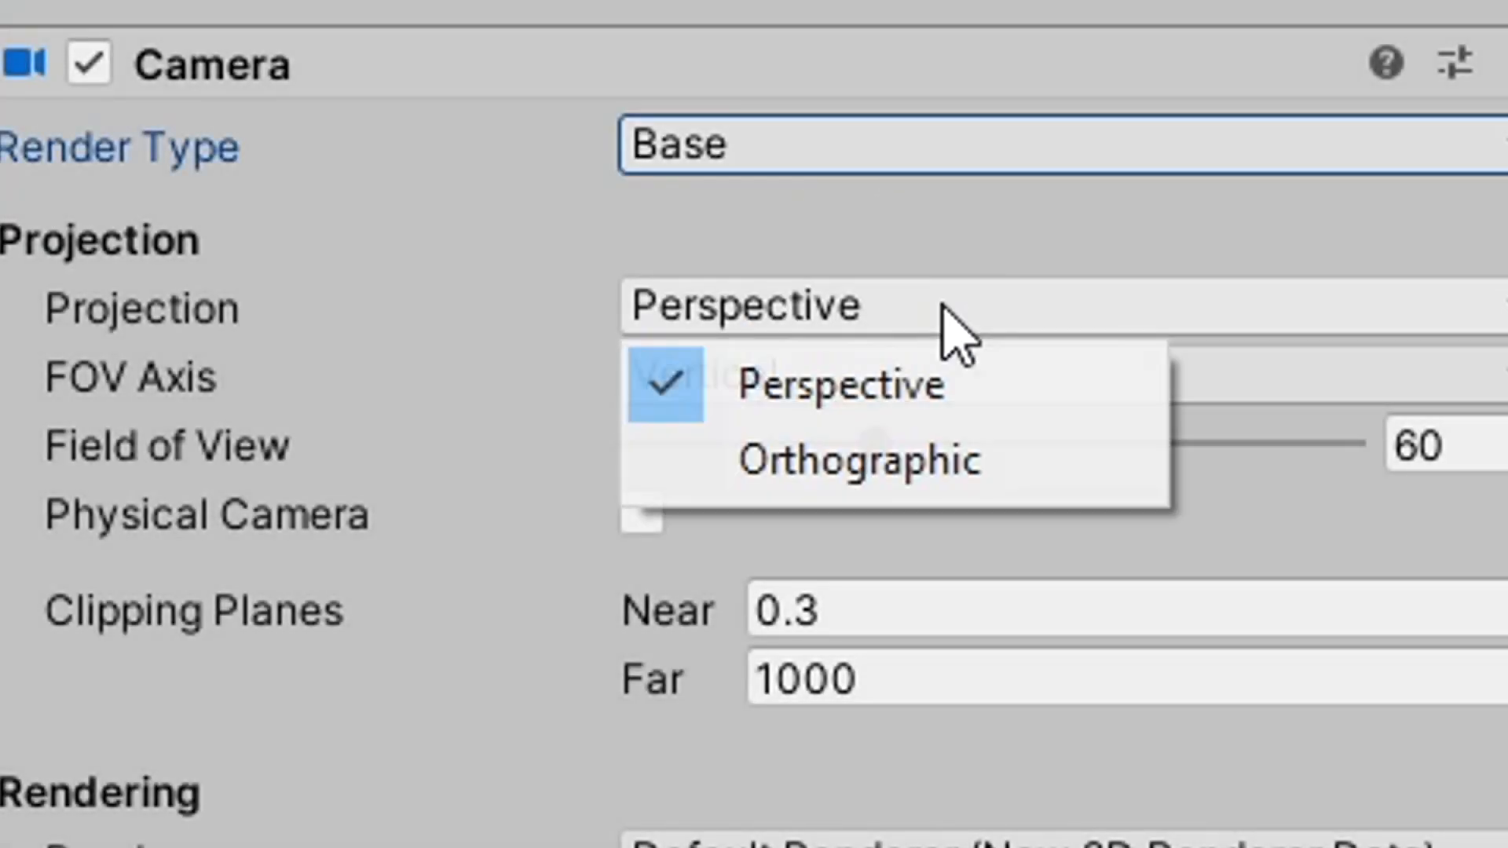
mouse_move(860, 461)
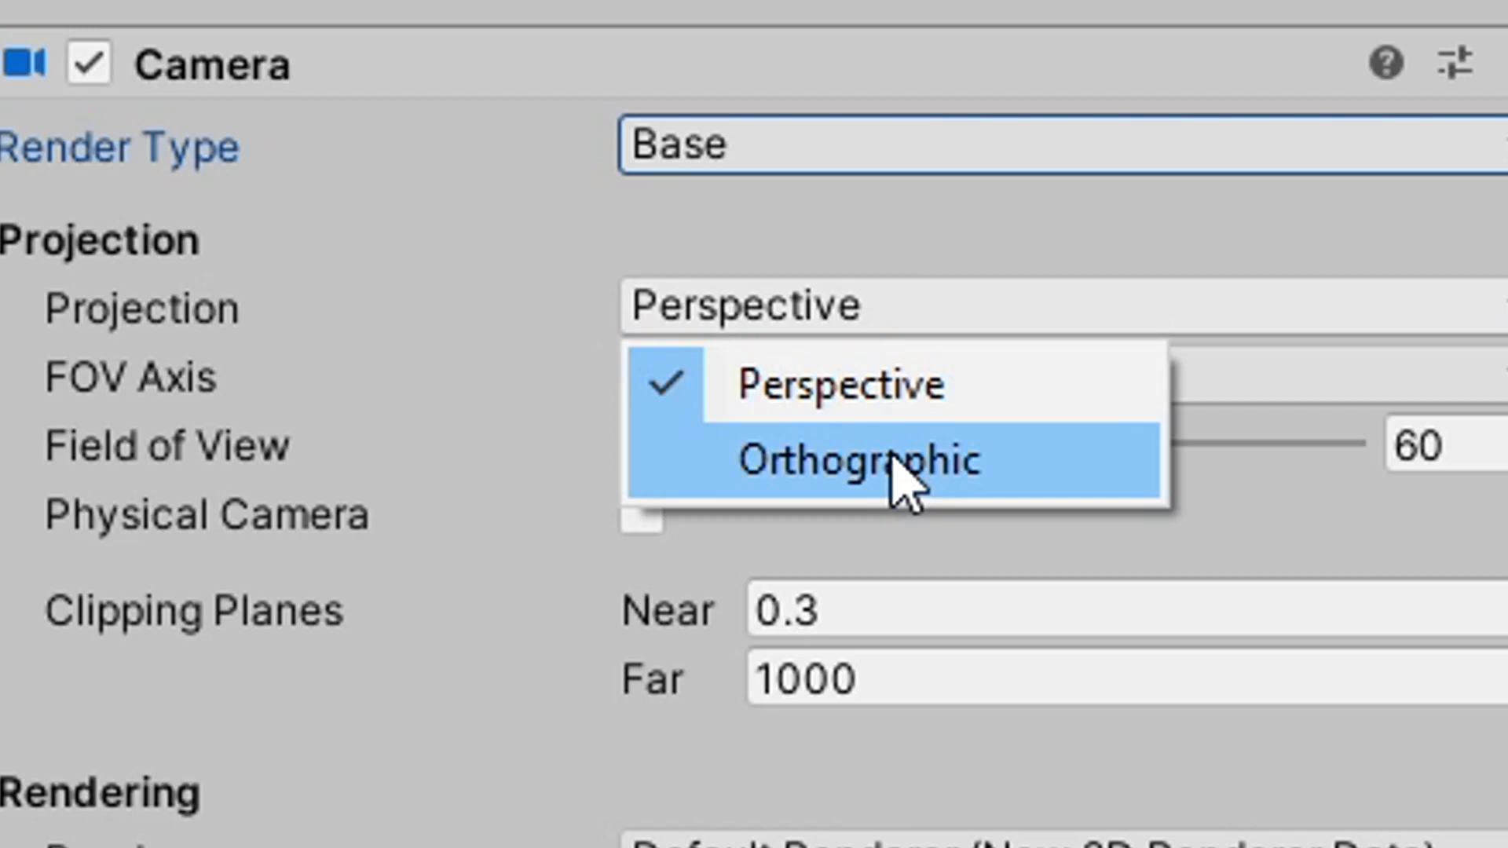
left_click(861, 462)
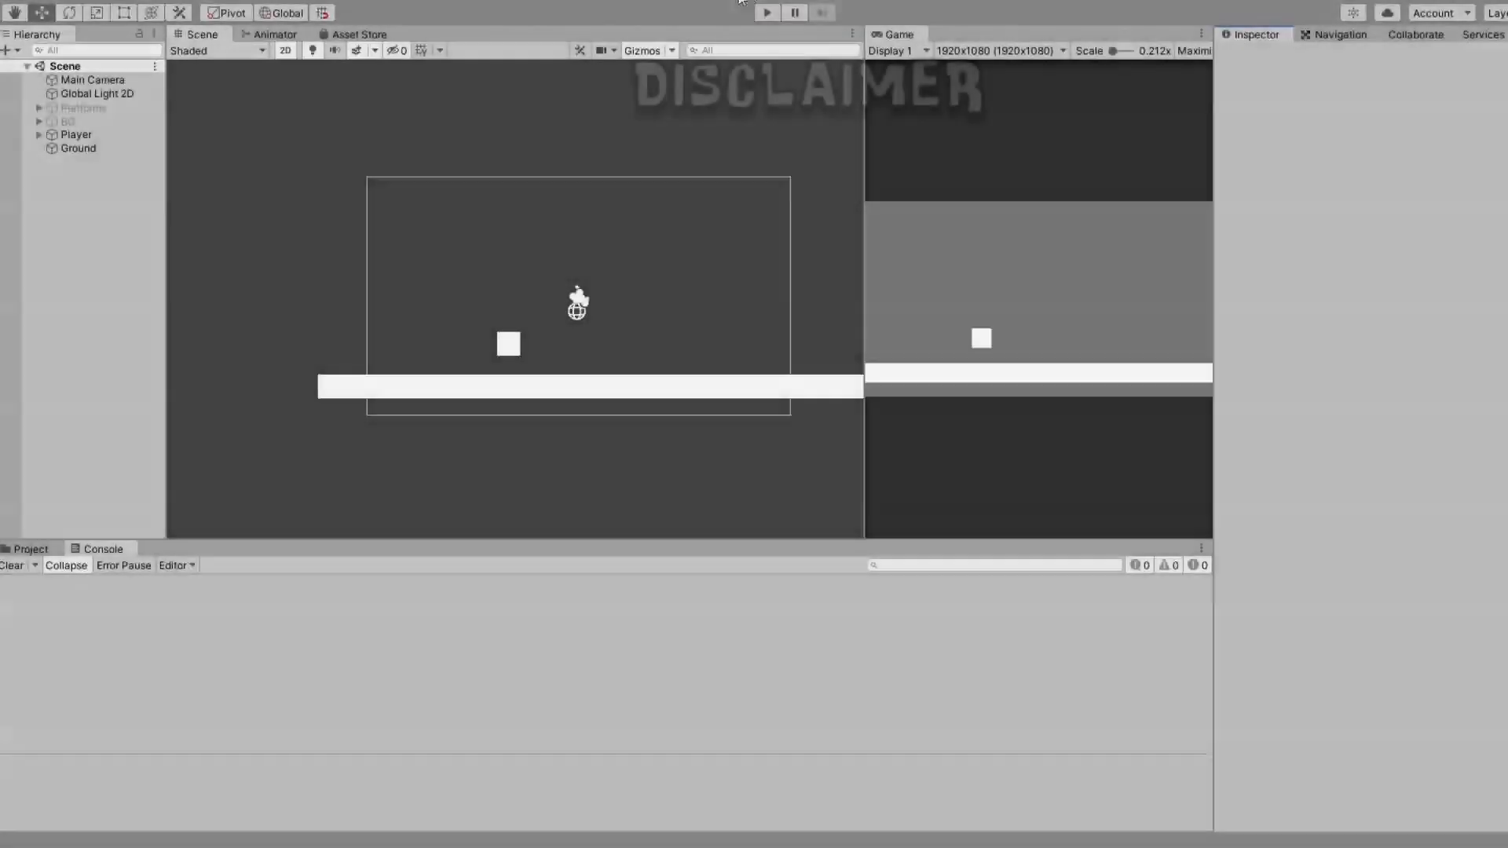
left_click(765, 12)
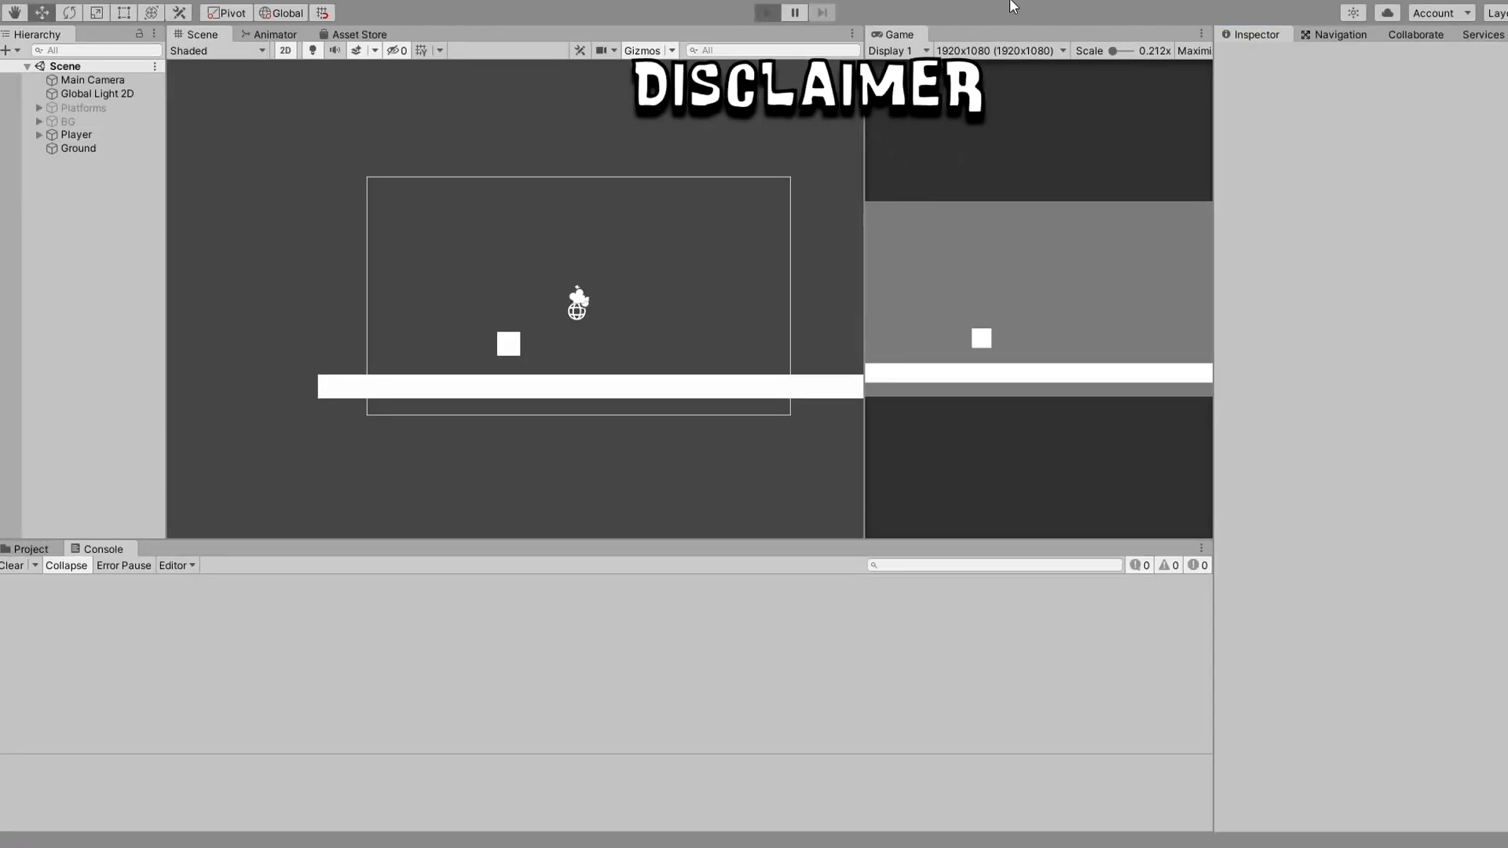
left_click(766, 13)
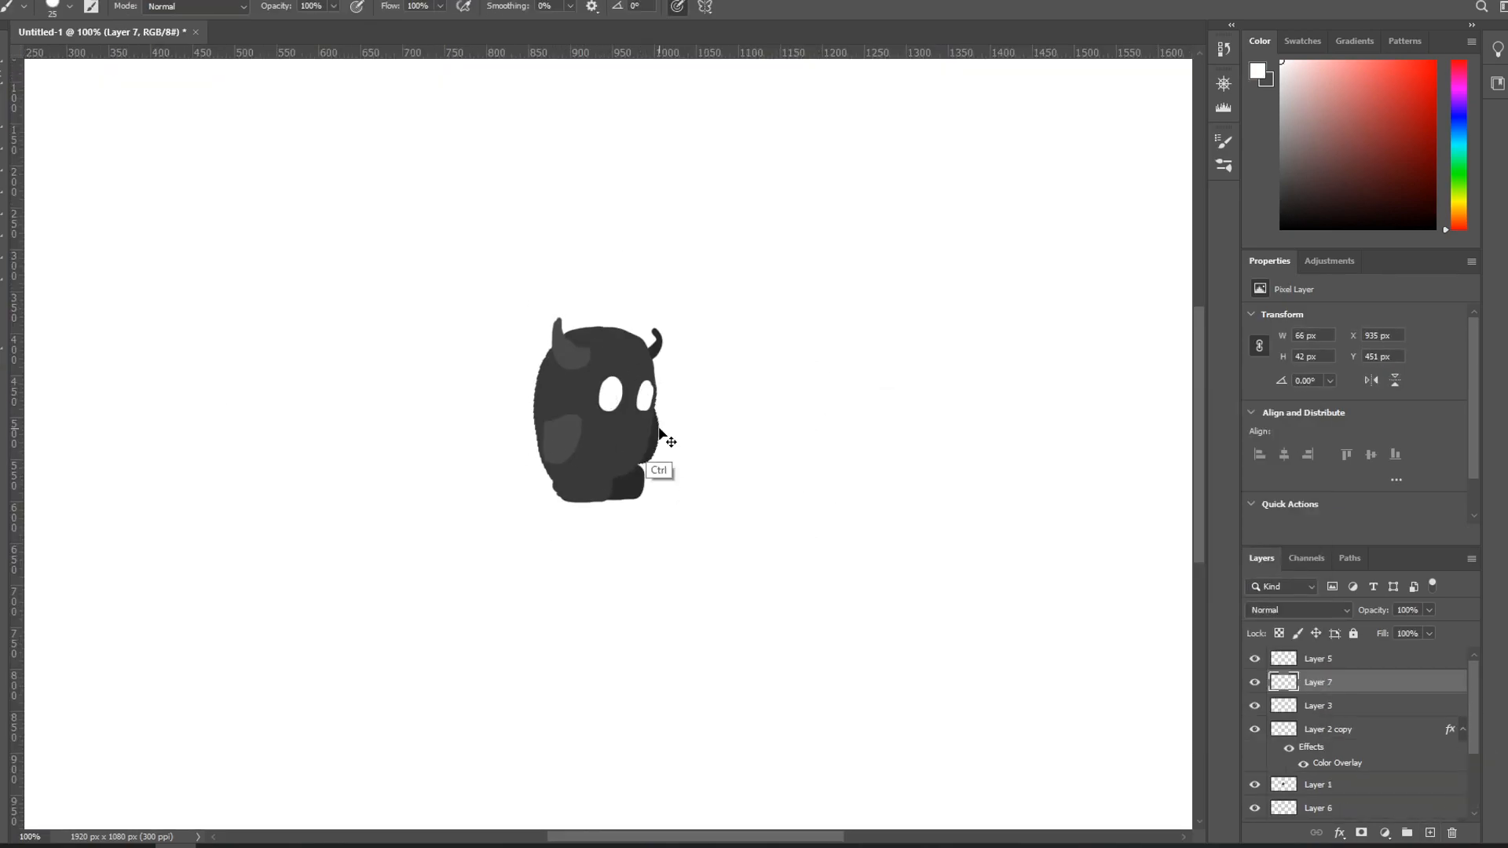
Step: Reposition a character part and adjust the wing layer's Color Overlay
left_click(1318, 784)
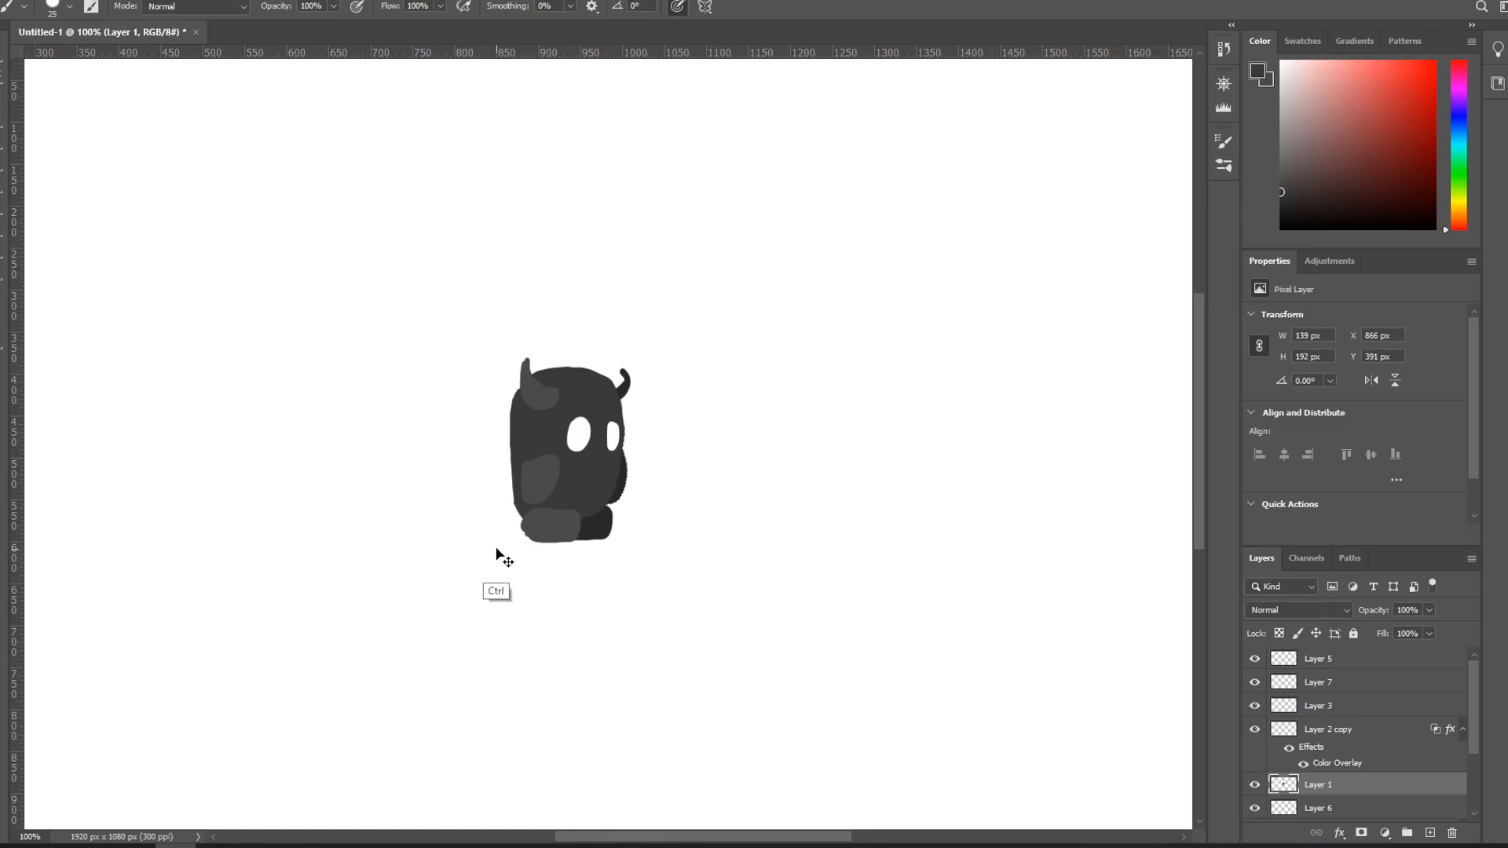
mouse_move(574, 377)
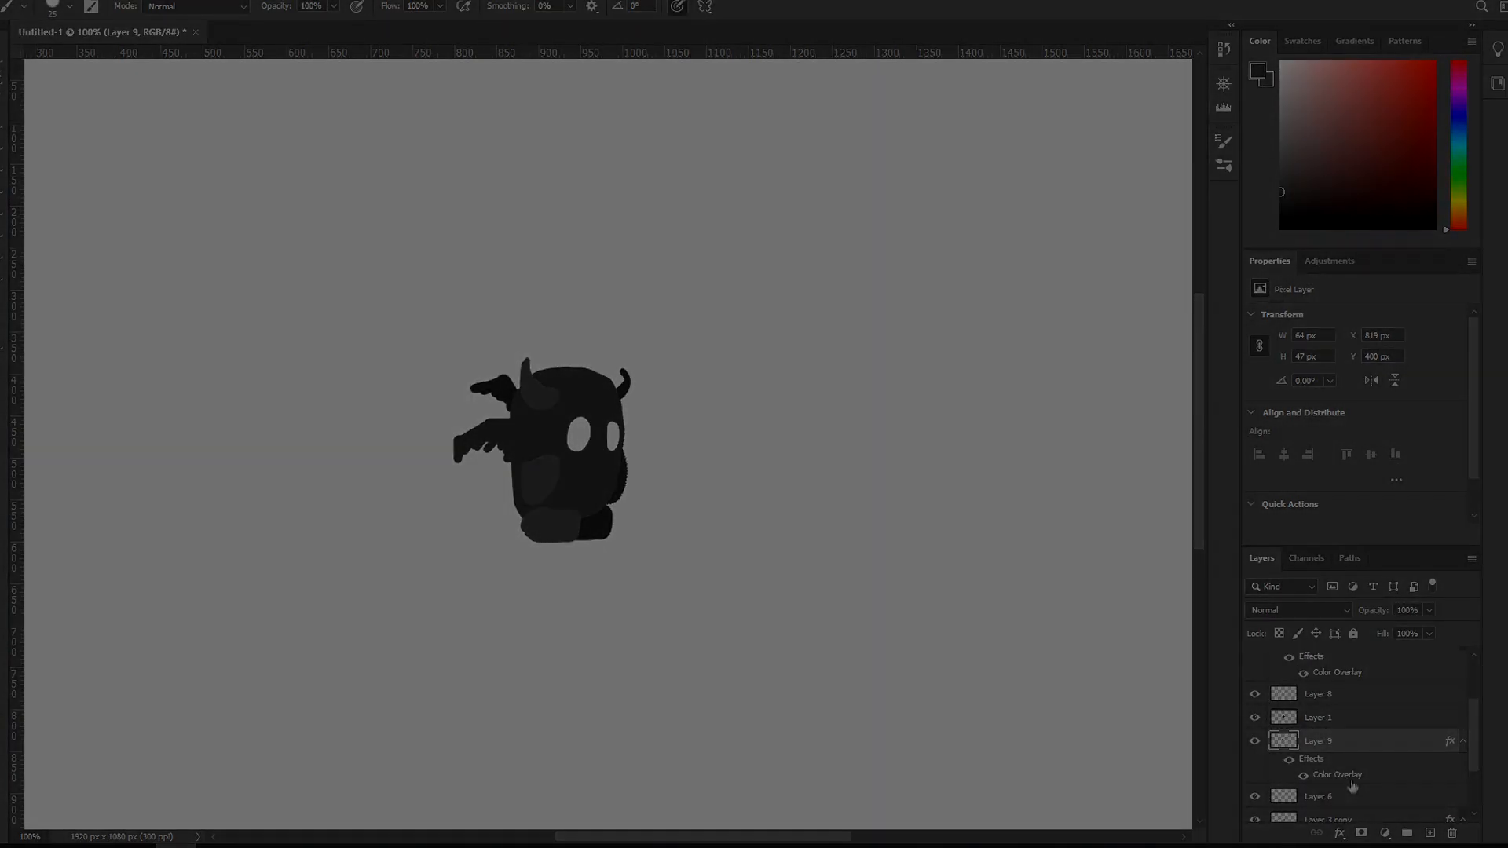
left_click(308, 31)
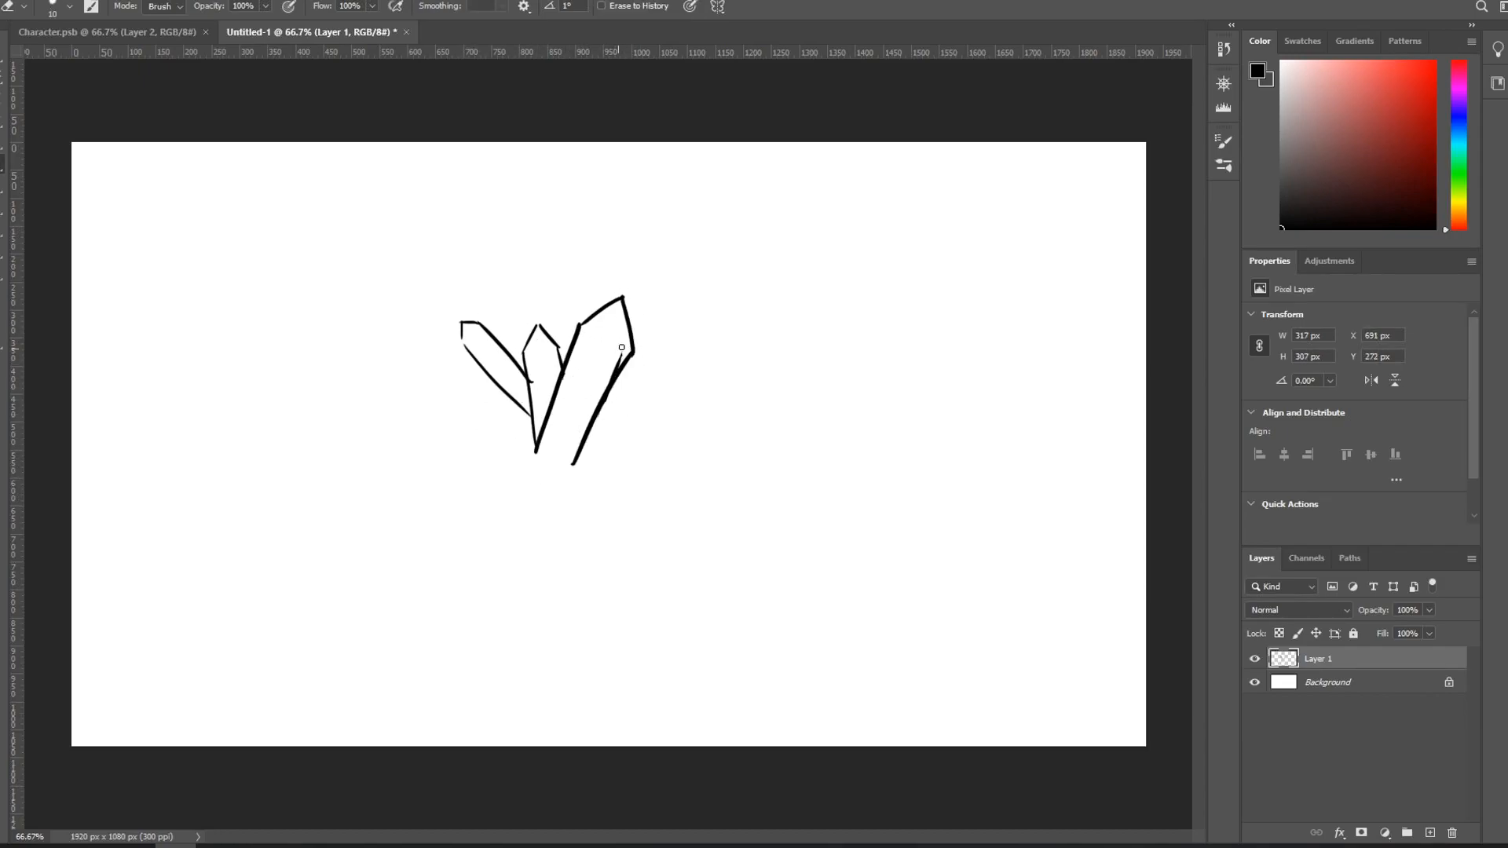
Step: Choose a blue painting colour for the crystal in the Color Picker
key("ctrl")
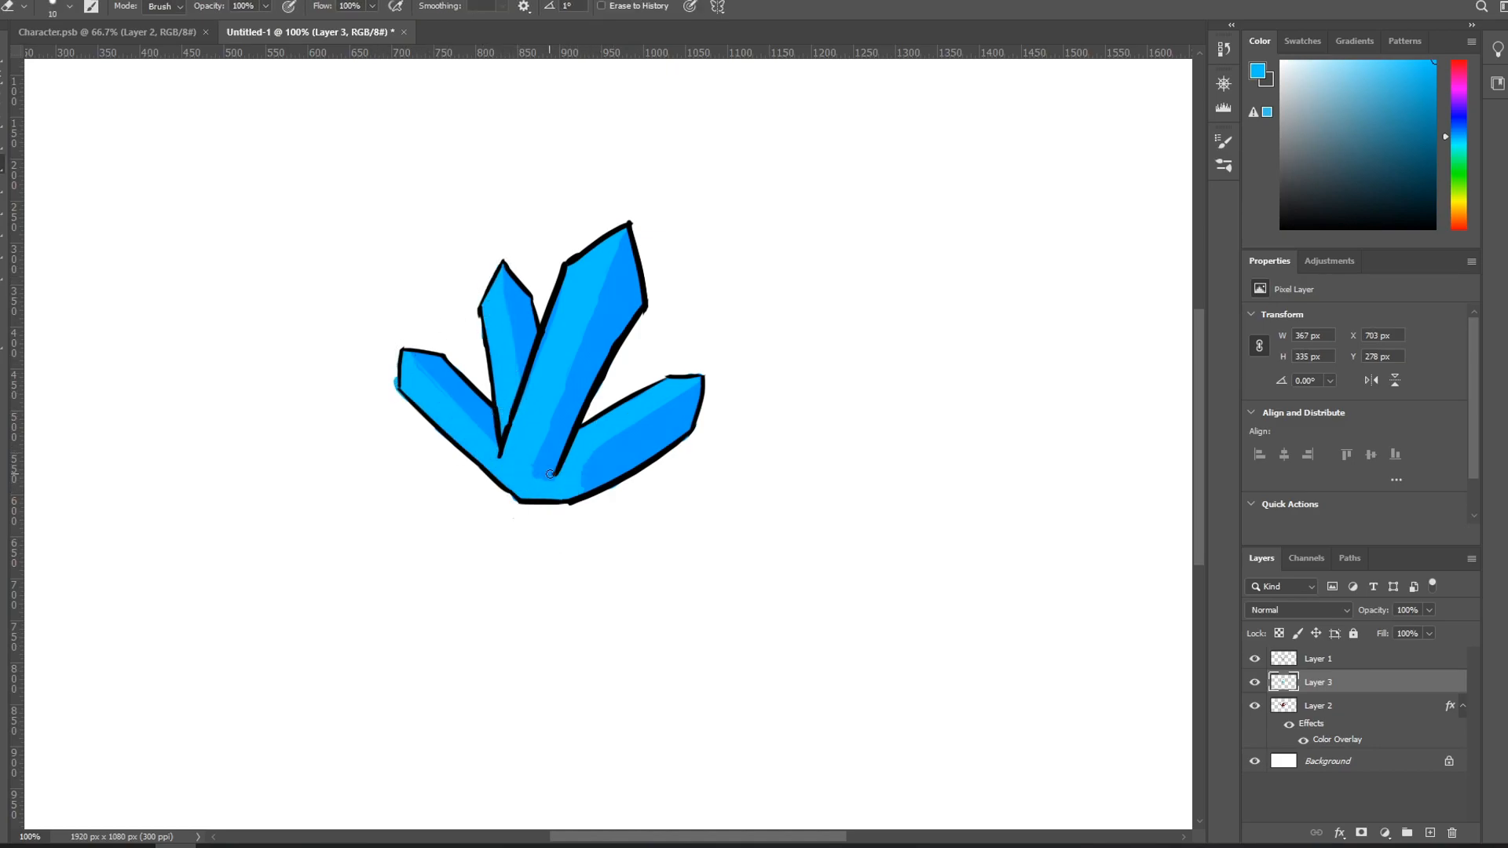
left_click(1258, 76)
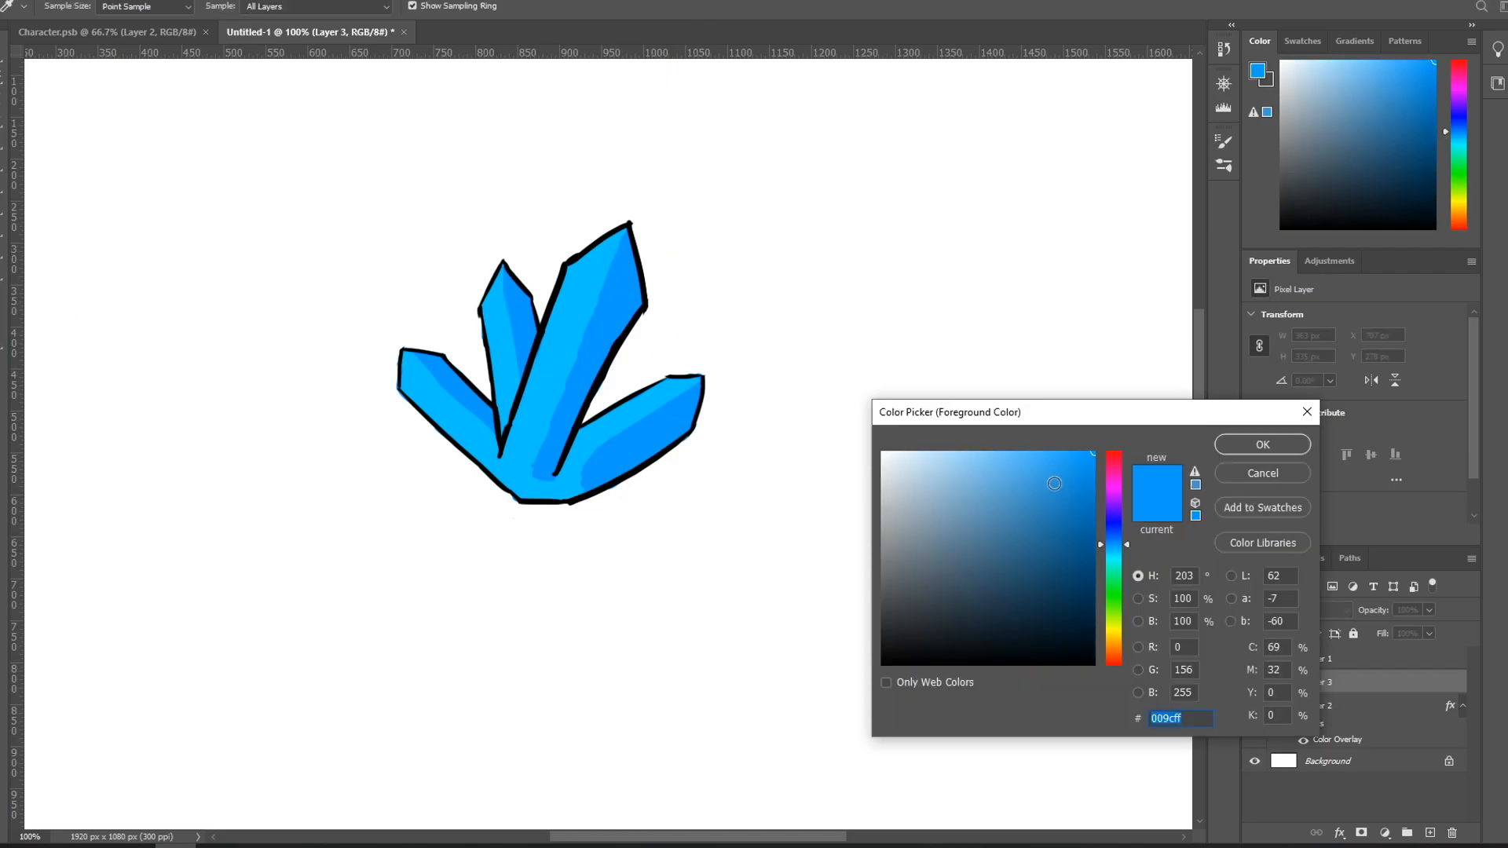
left_click(1261, 444)
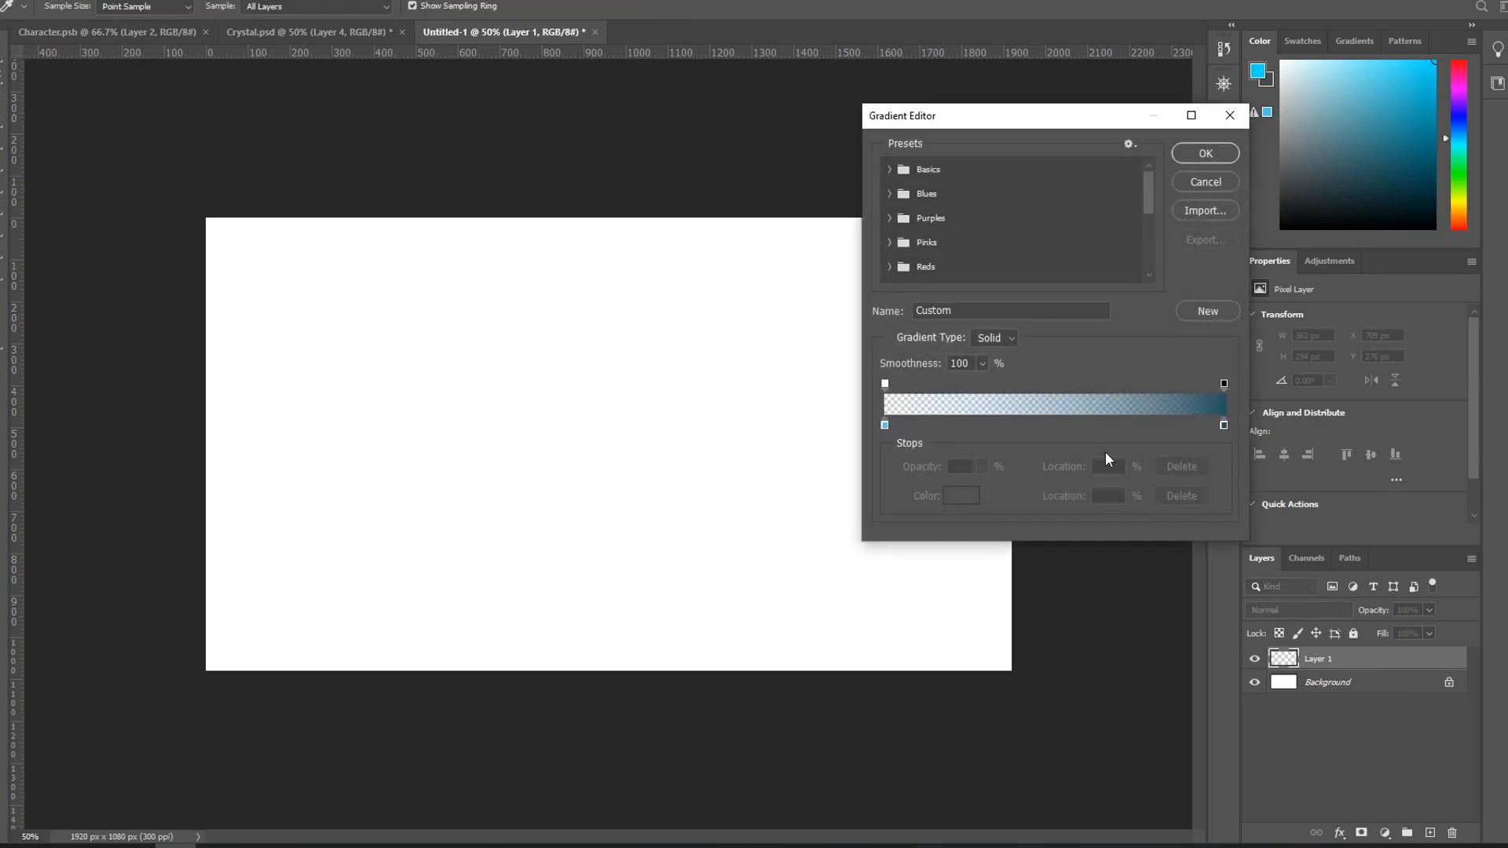
Step: Set gradient stops from transparent to black and hide the white Background layer
left_click(883, 425)
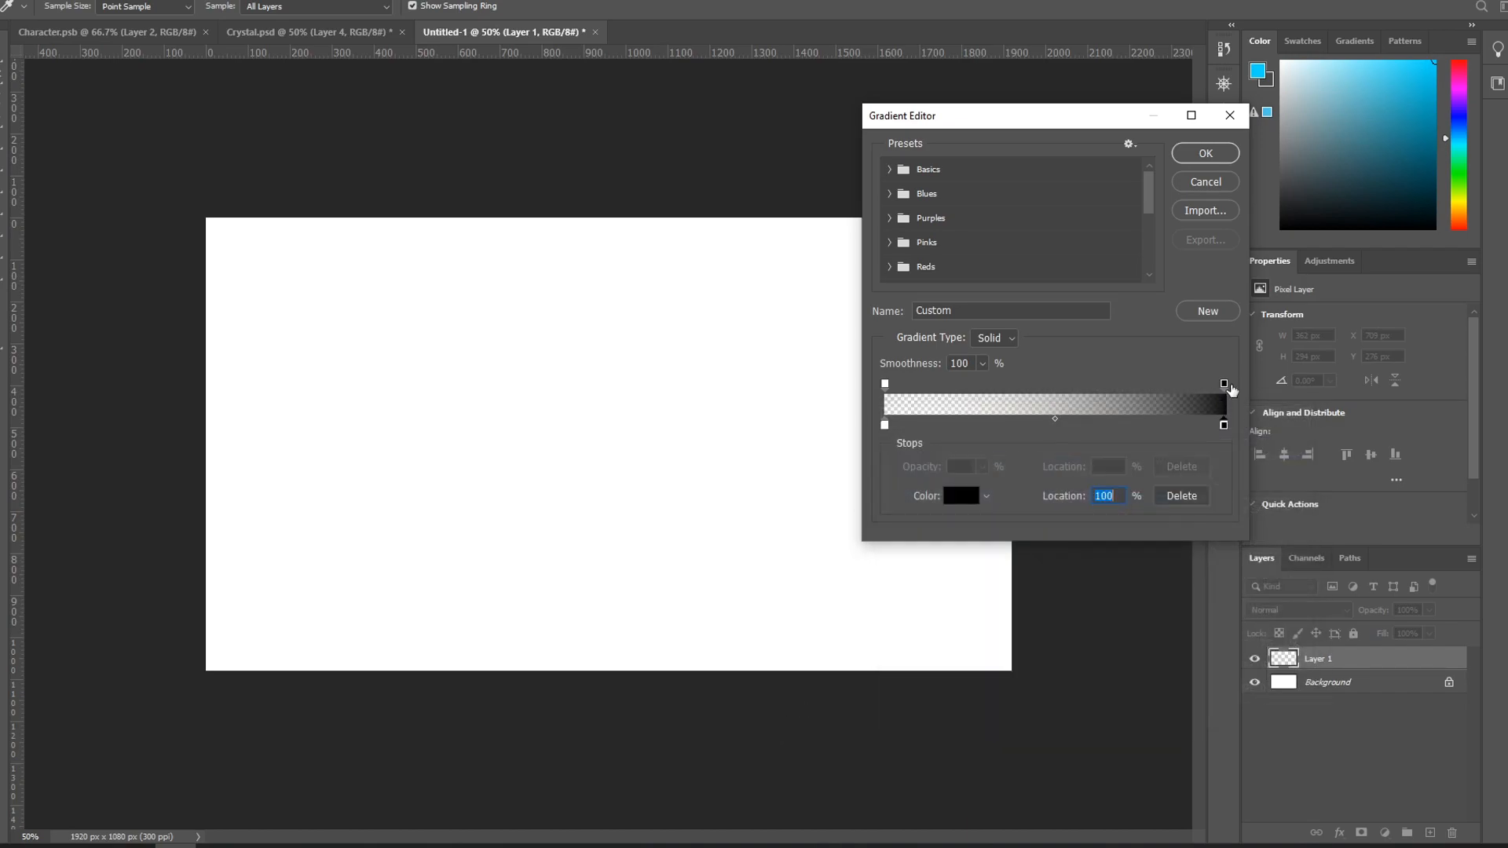
left_click(885, 384)
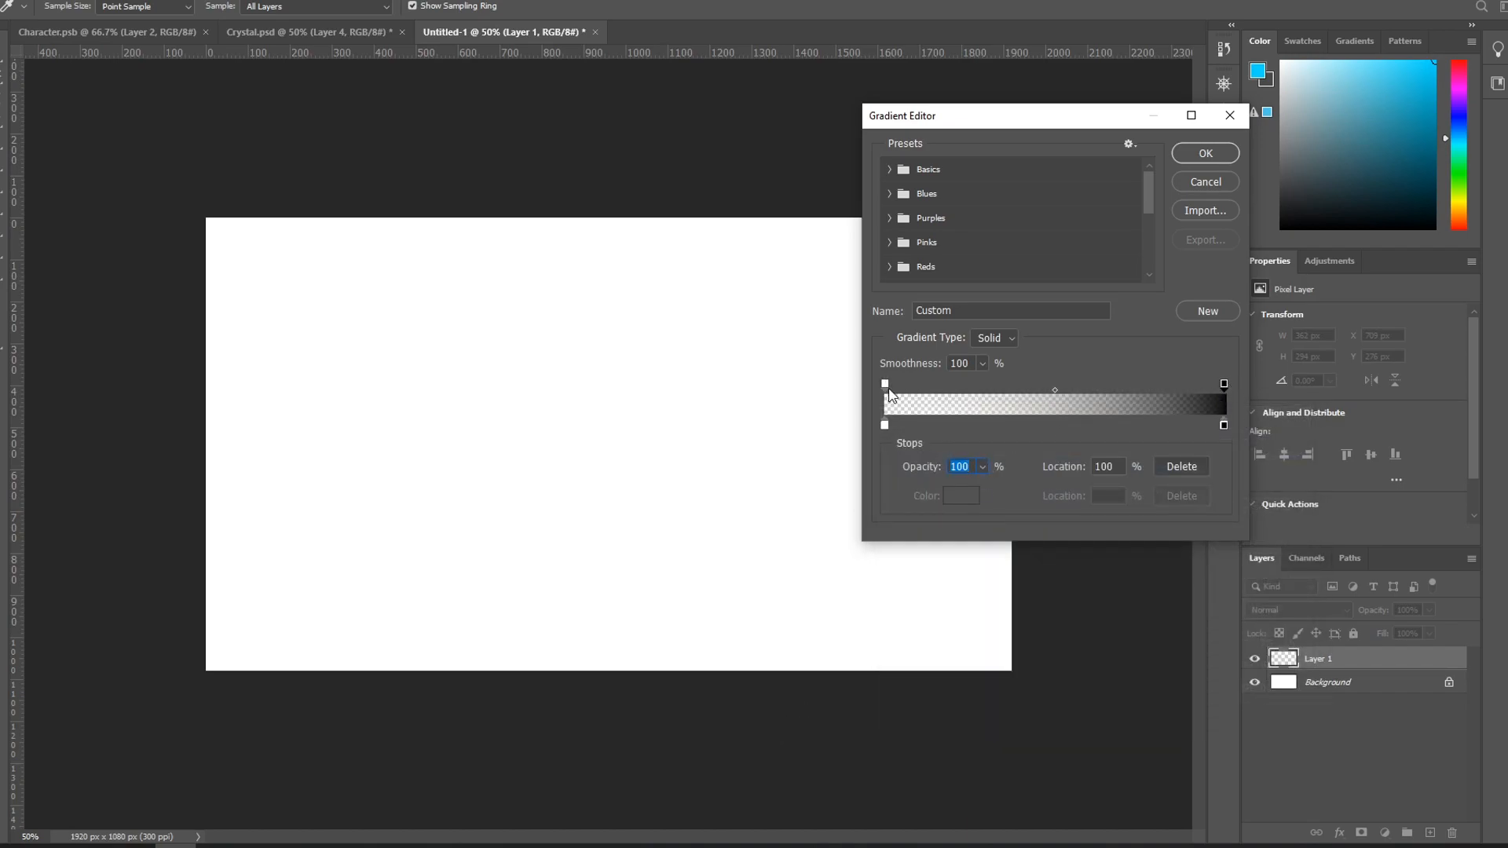
left_click(1203, 153)
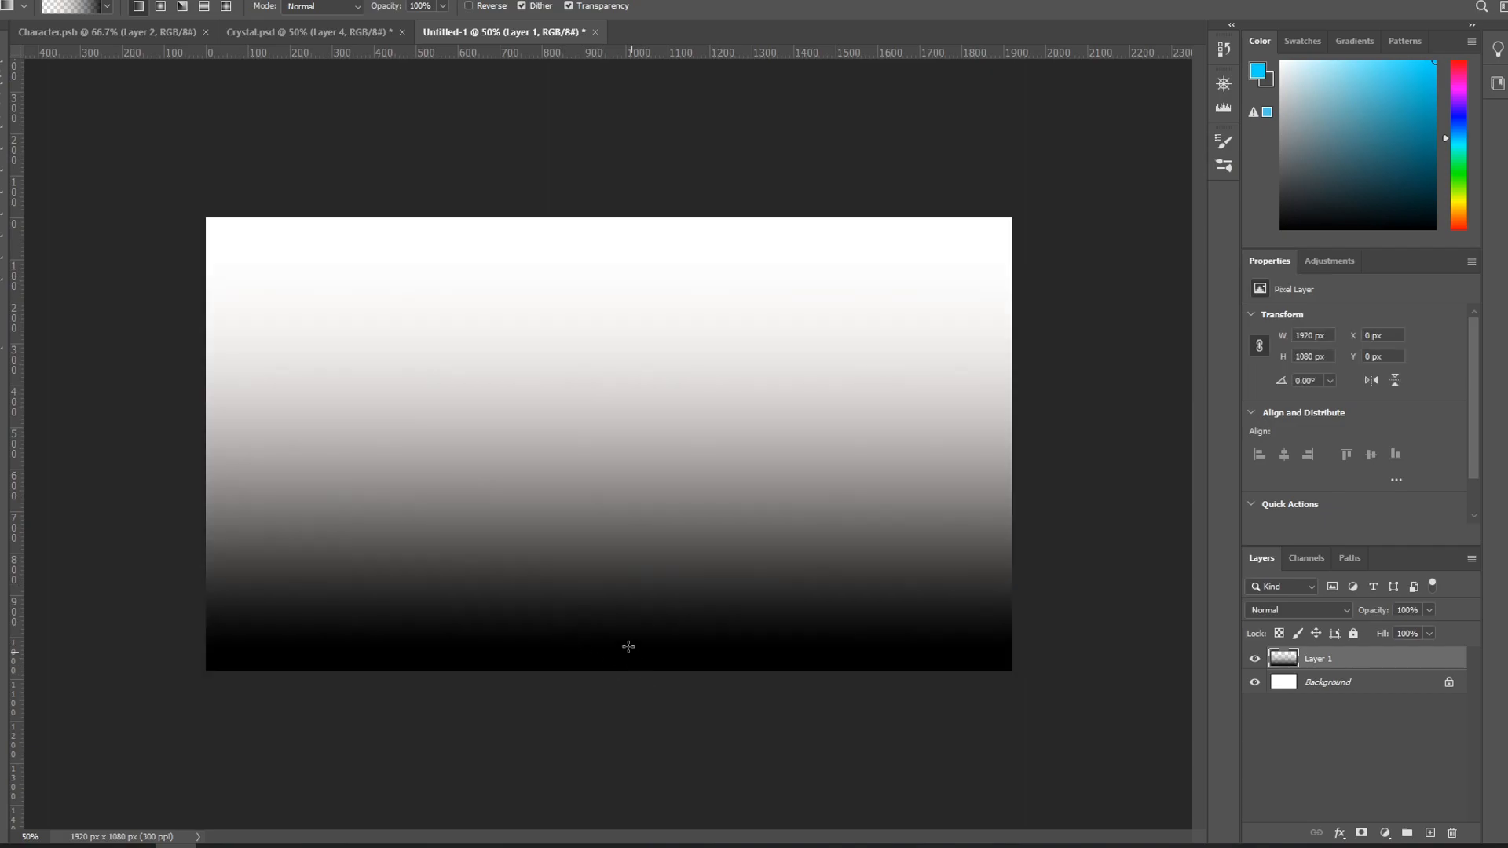
left_click(1254, 681)
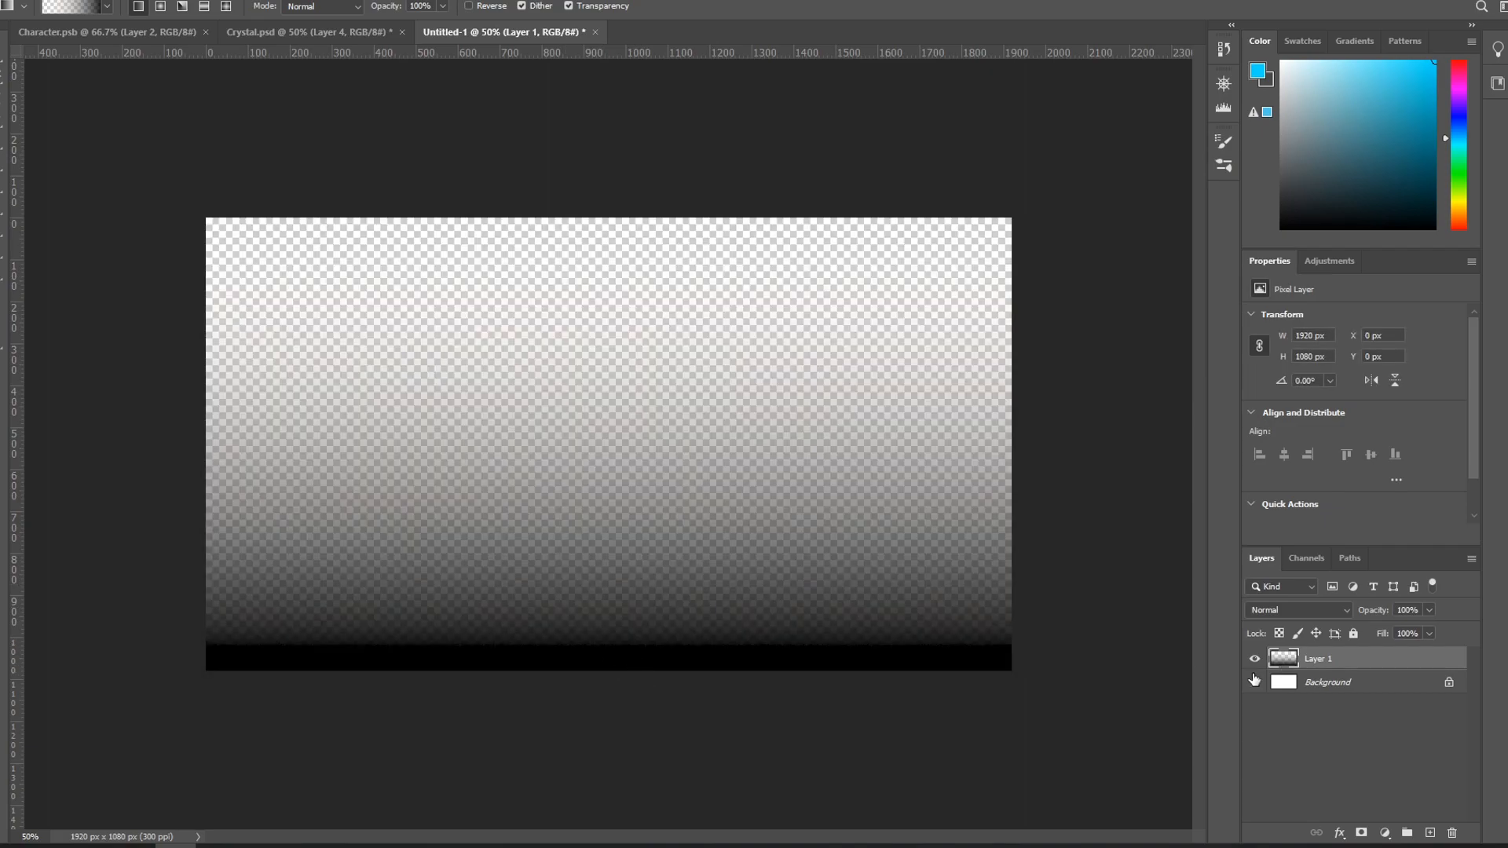
left_click(1254, 682)
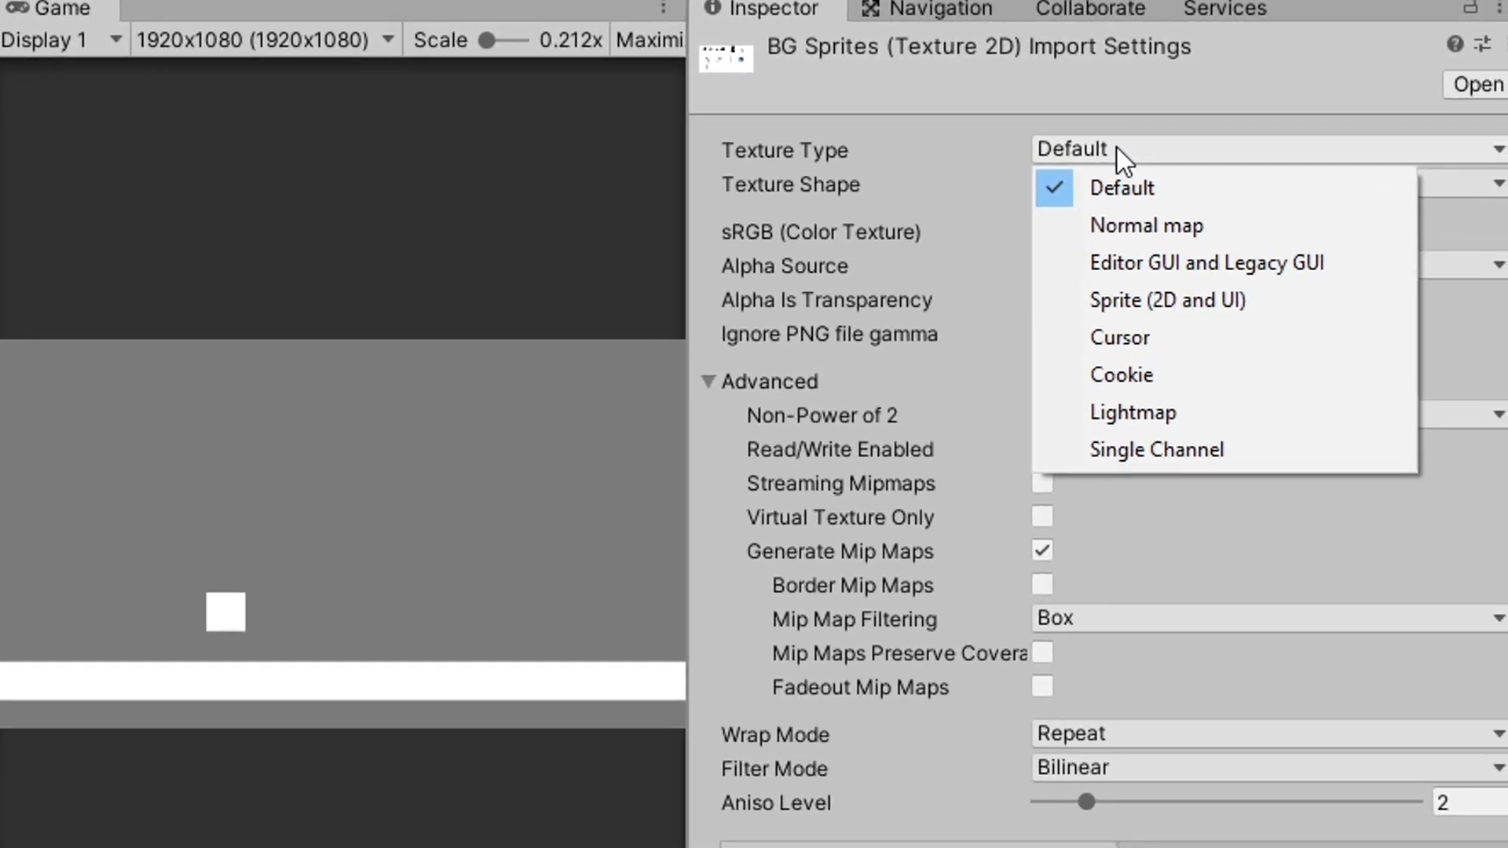
Step: Change BG Sprites Sprite Mode to Multiple and open the Sprite Editor
left_click(1166, 300)
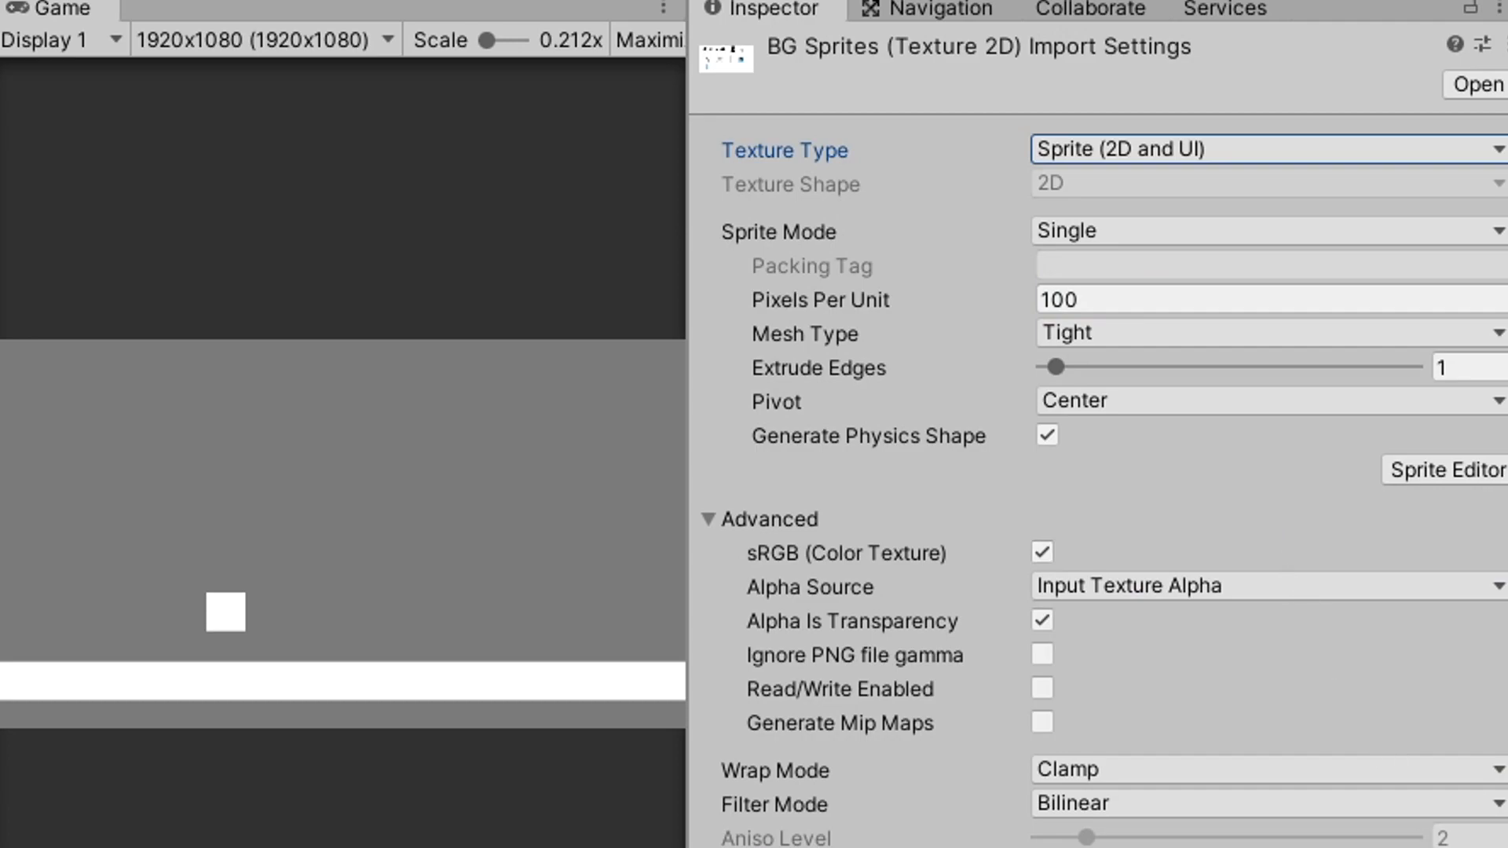
left_click(1250, 231)
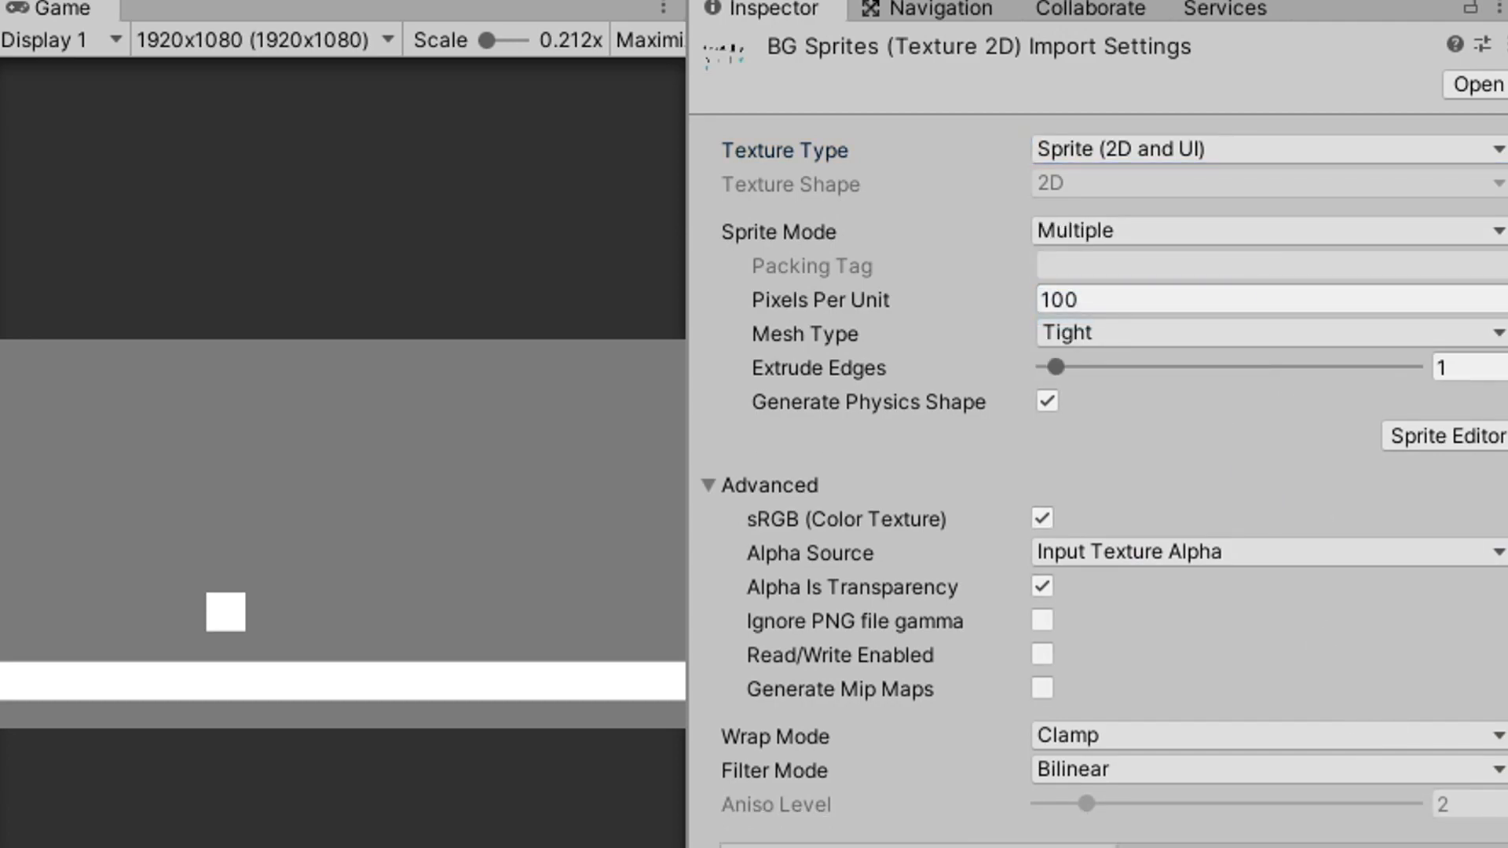
left_click(1445, 435)
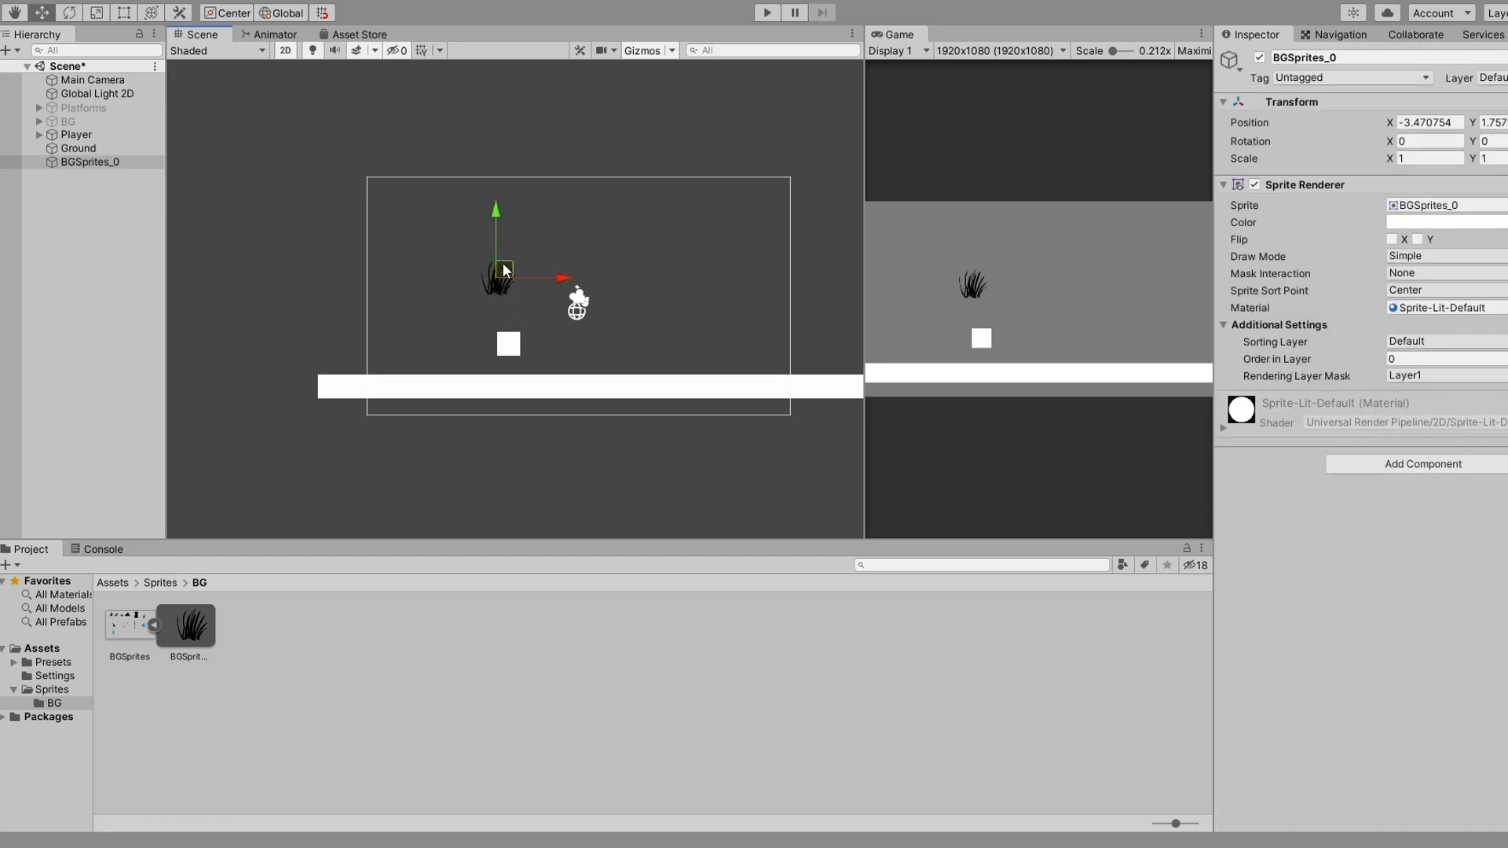
Step: Toggle the play control at the top of the editor on and off
left_click(764, 12)
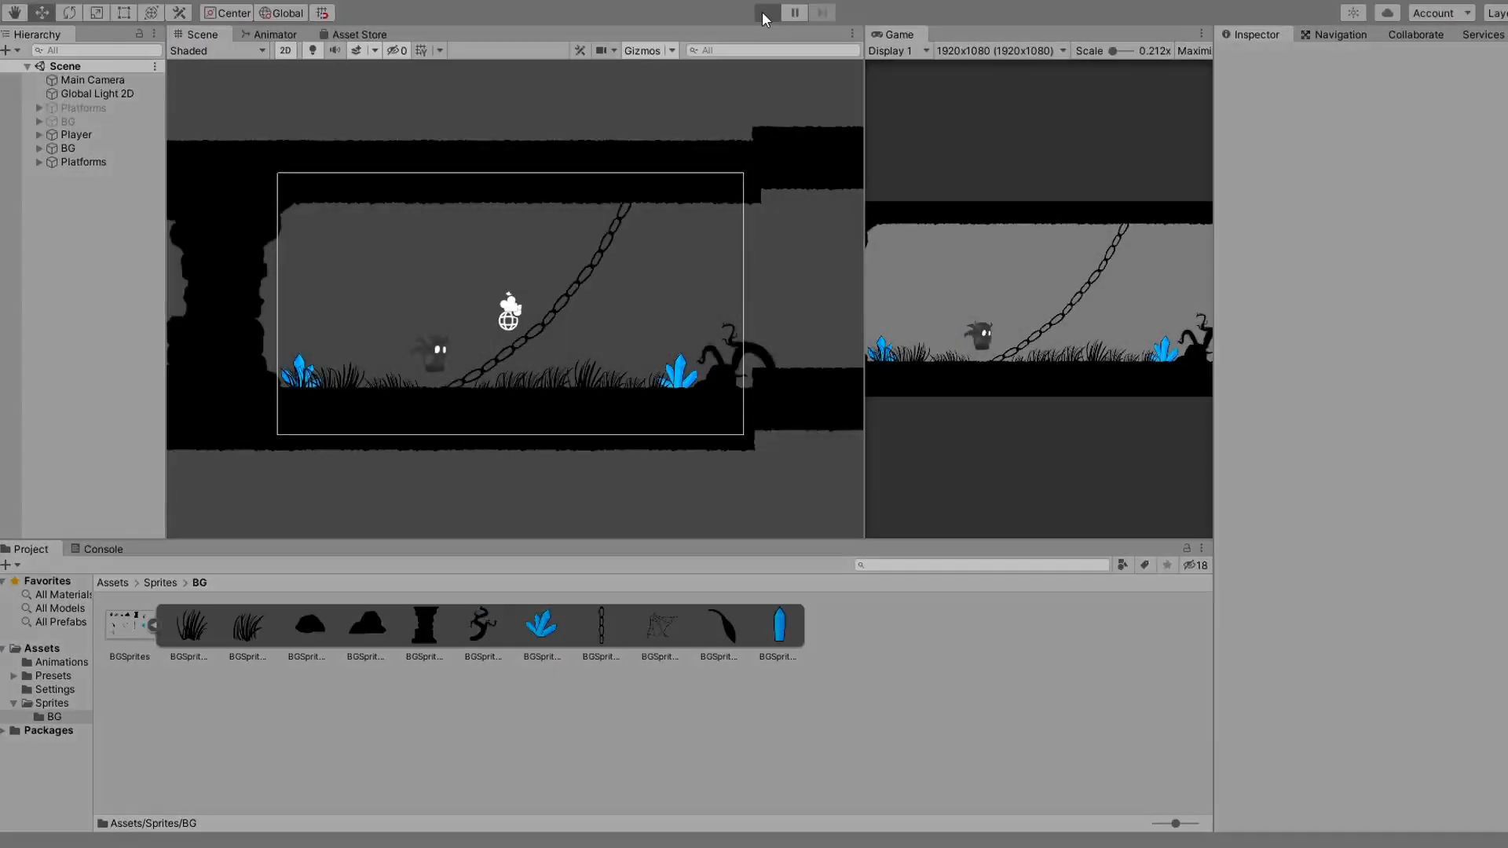
left_click(766, 13)
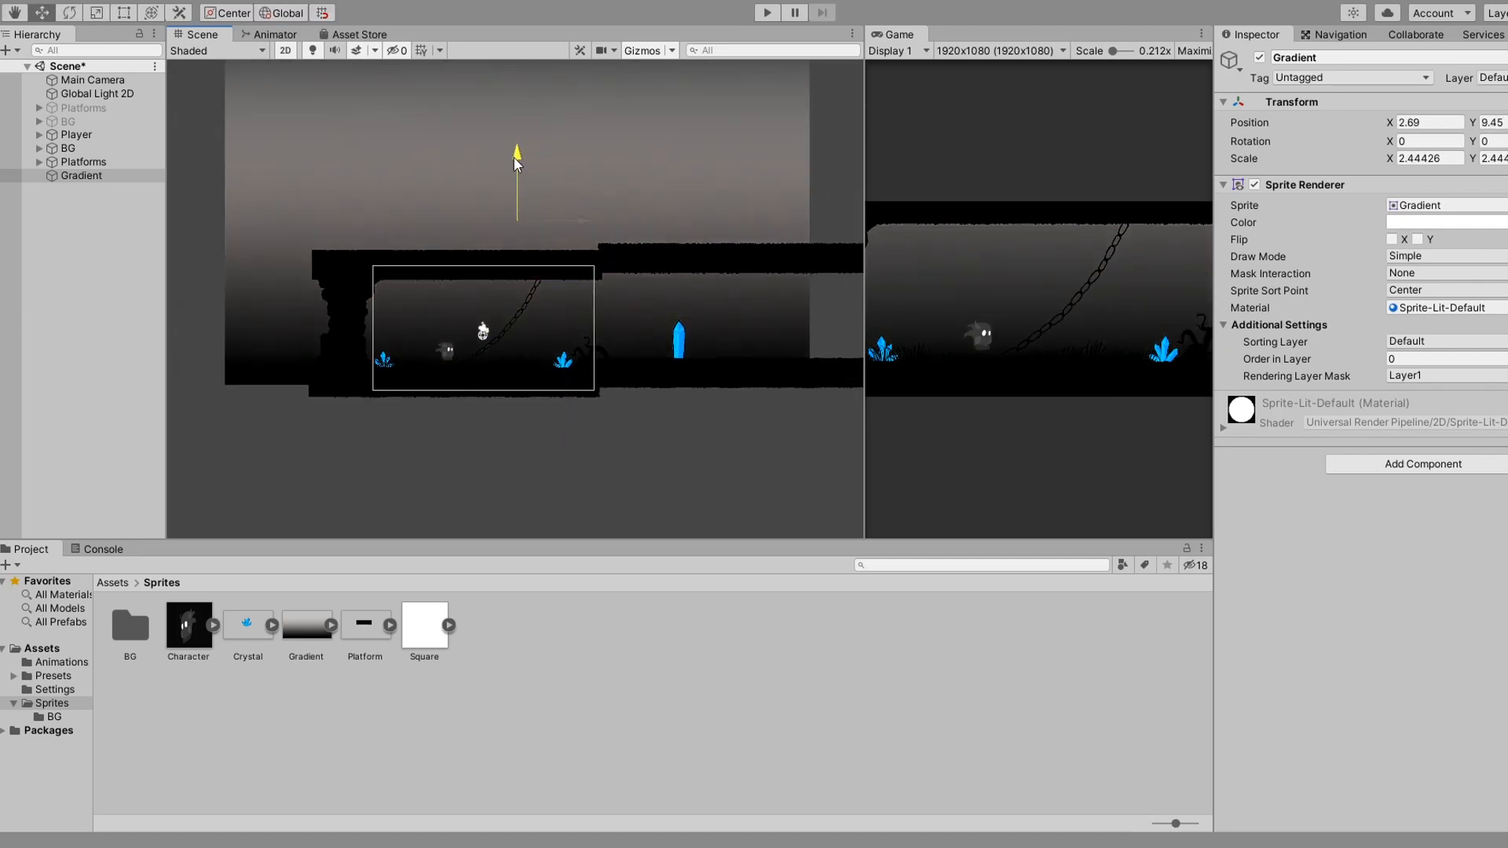
Step: Drag the Gradient sprite over the level background and select Main Camera
left_click_drag(517, 164, 610, 219)
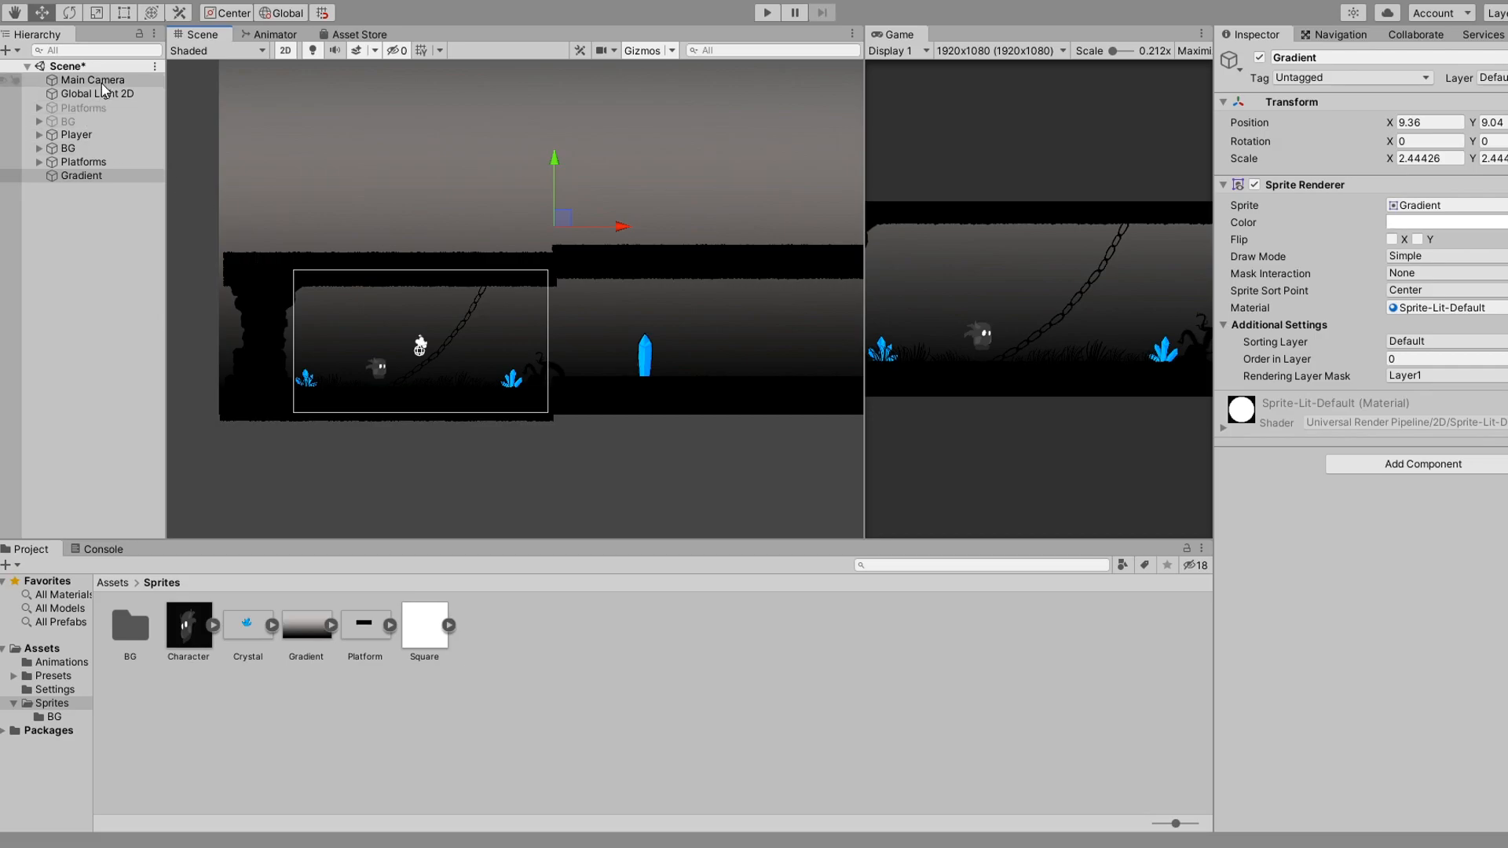
left_click(93, 80)
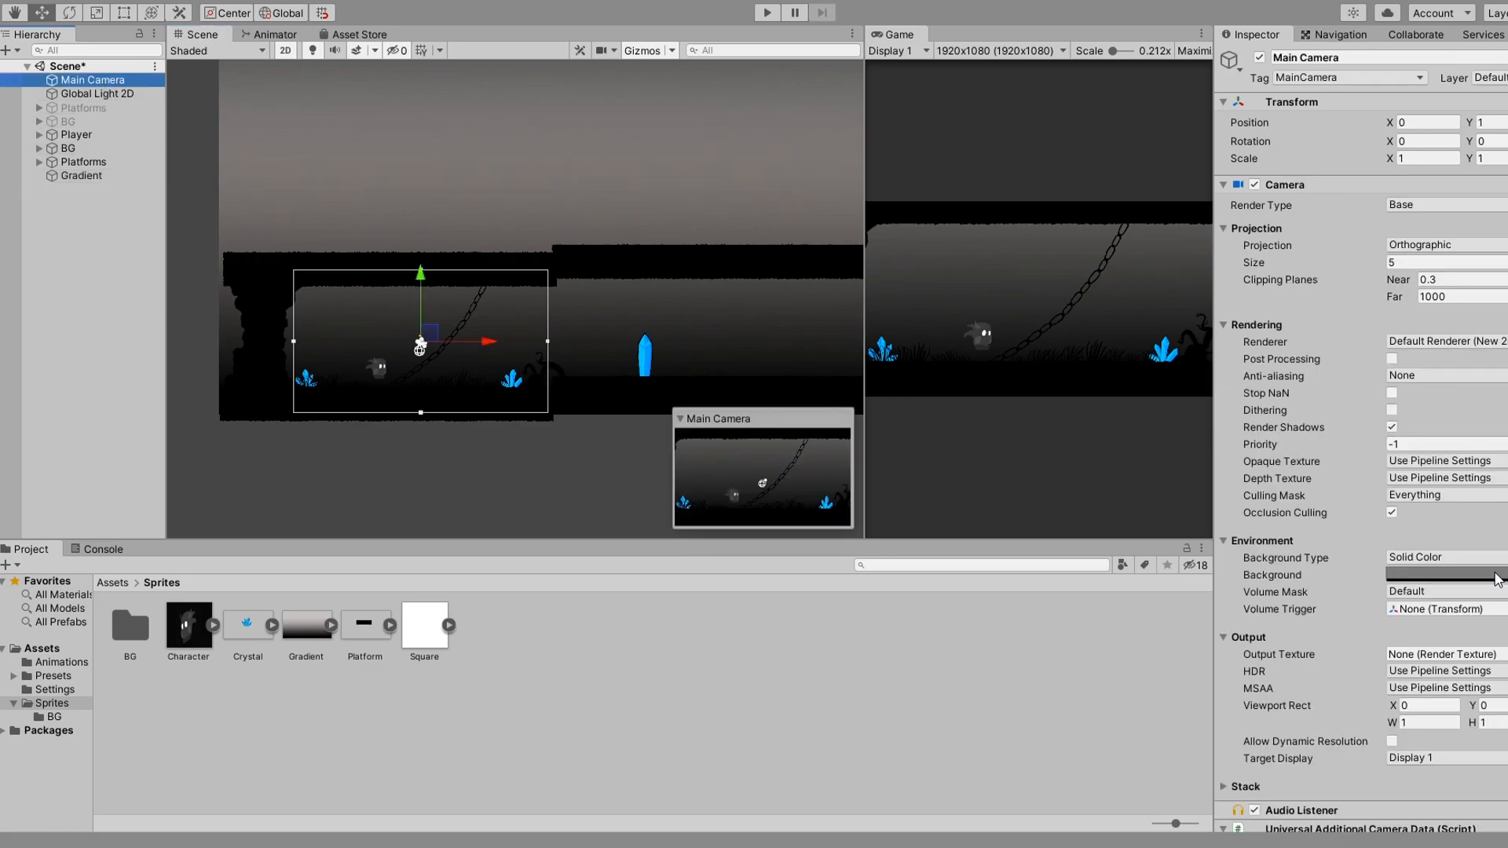
Step: Set the Main Camera background colour to teal hex 008096
left_click(1457, 575)
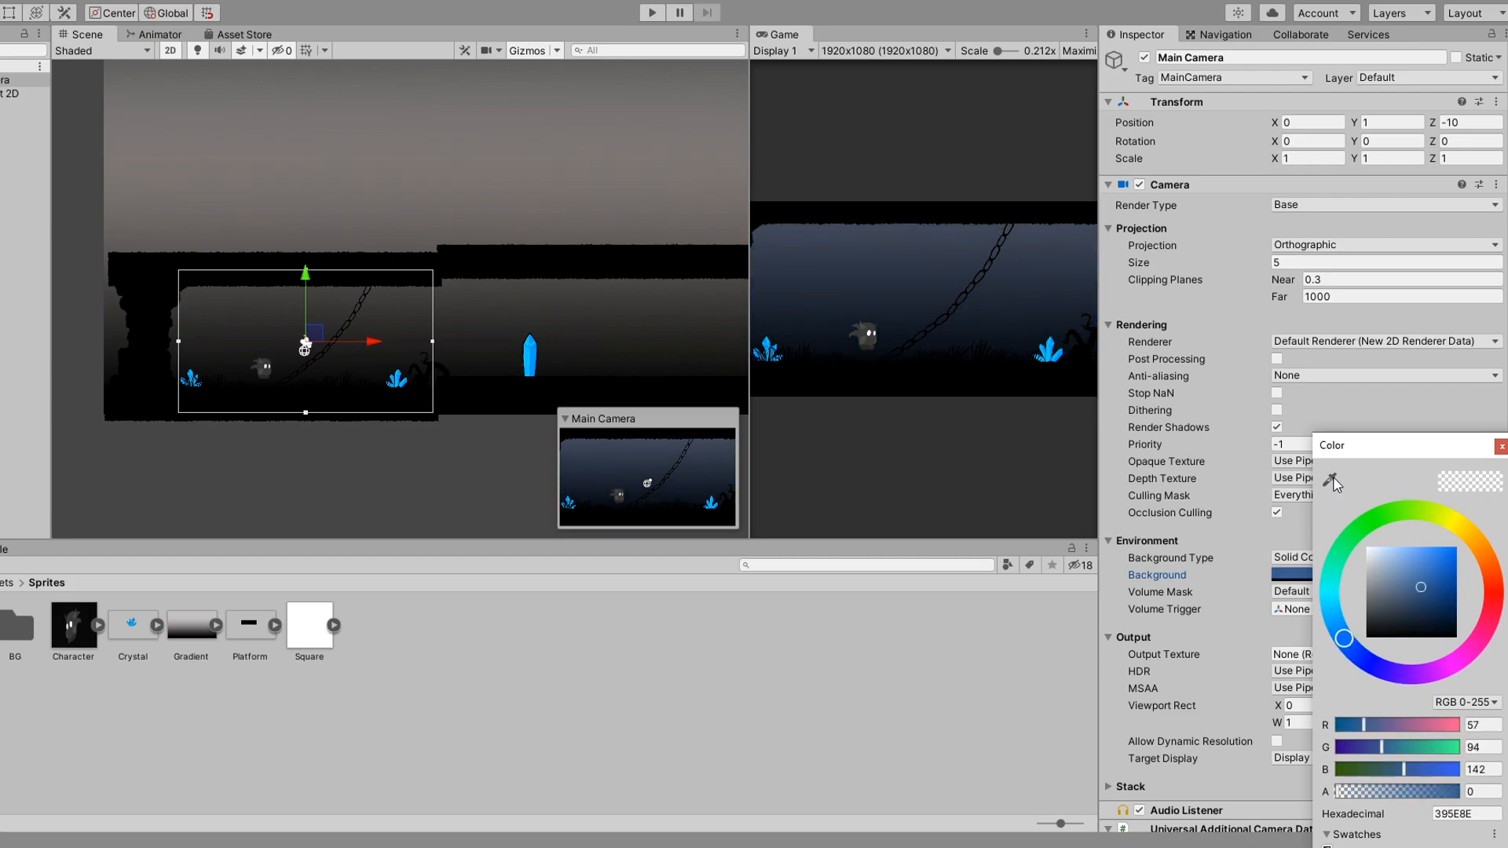
left_click(1452, 565)
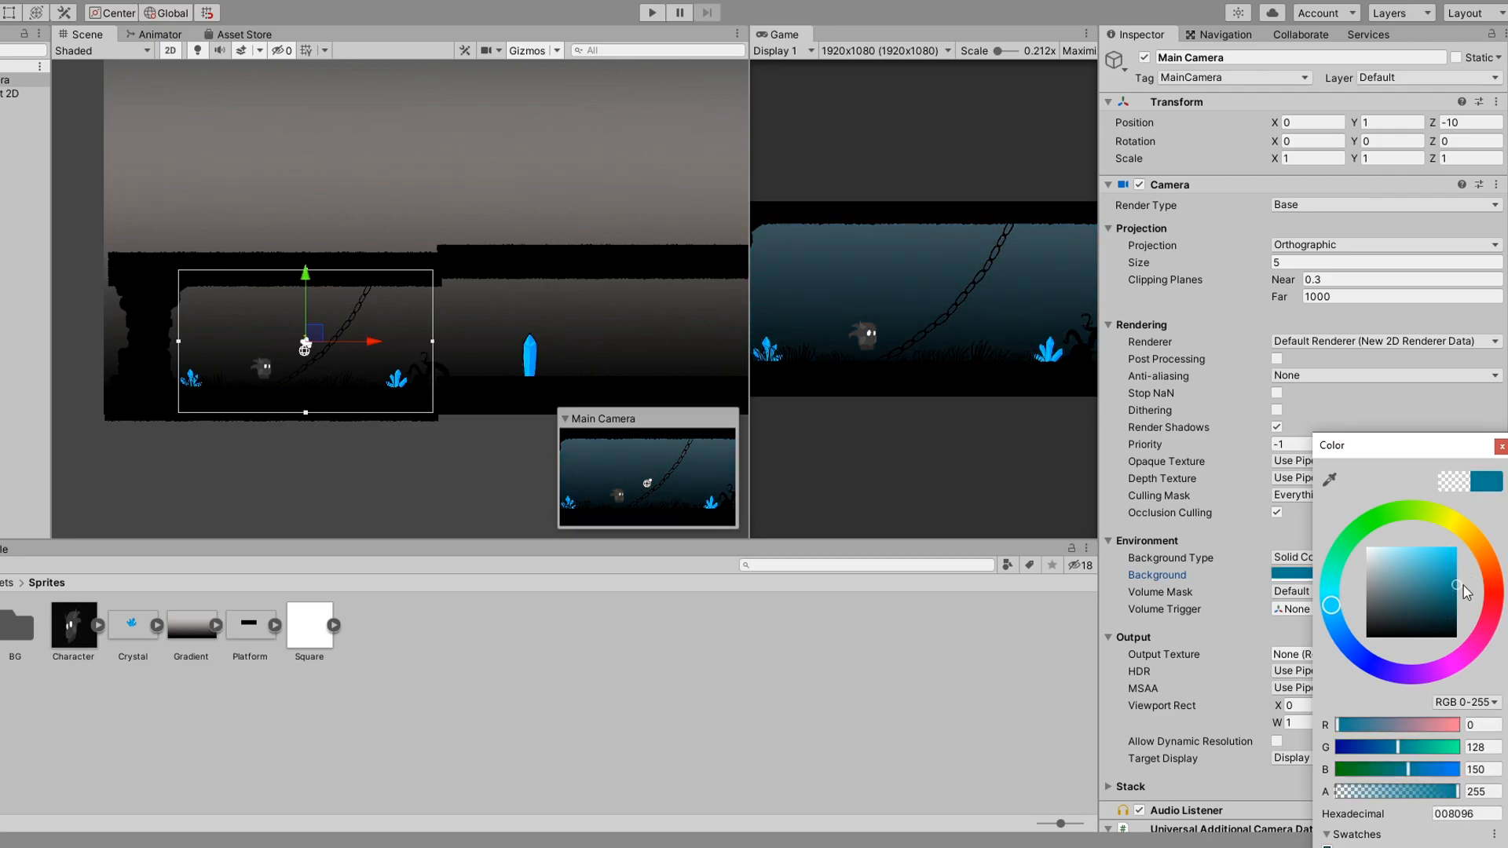
left_click(1499, 446)
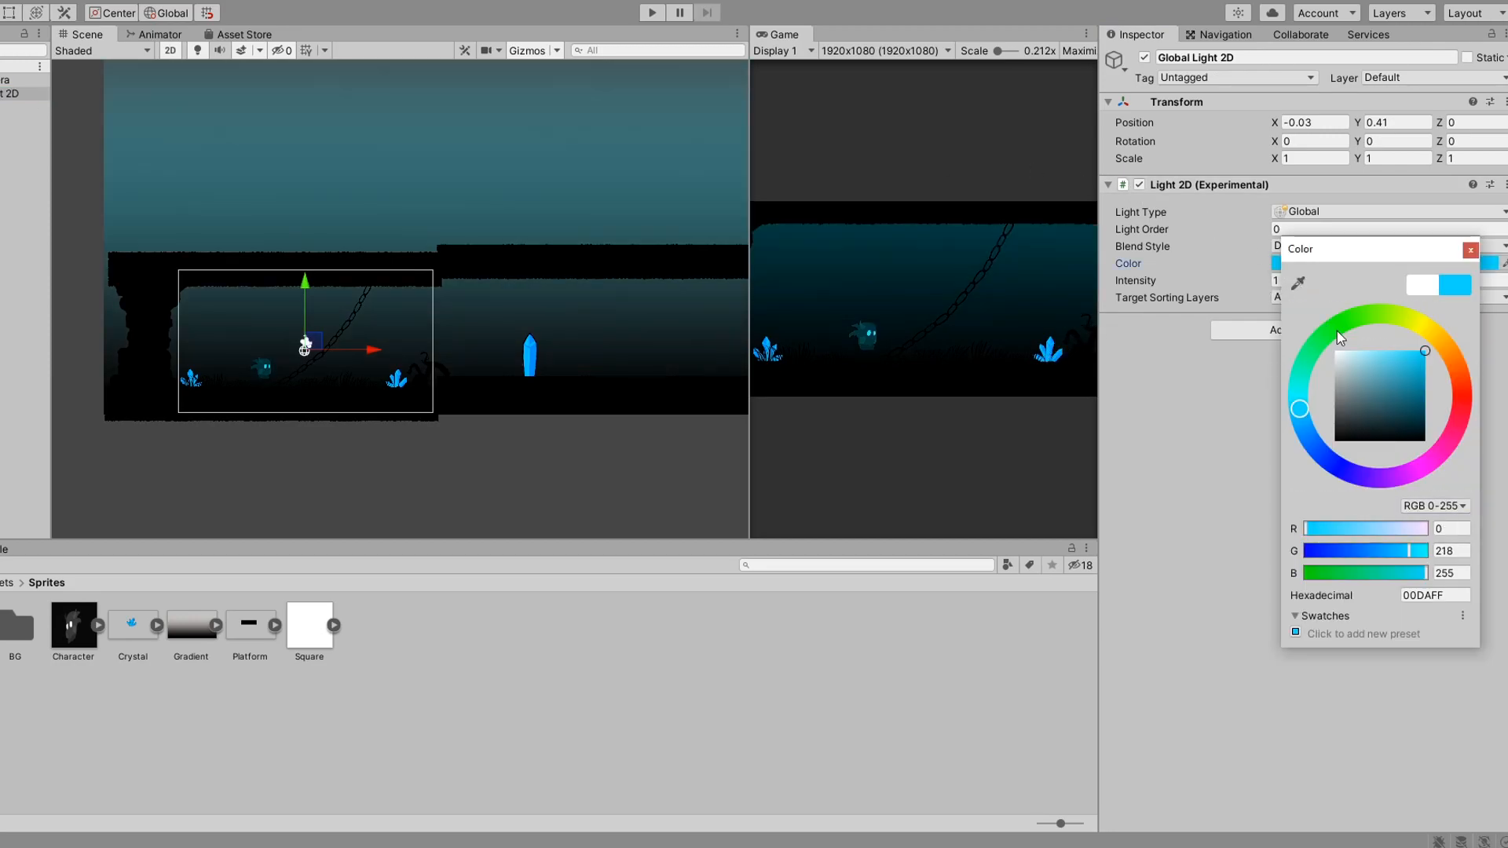
Step: Apply the cyan 00DAFF colour to Global Light 2D
left_click(1370, 352)
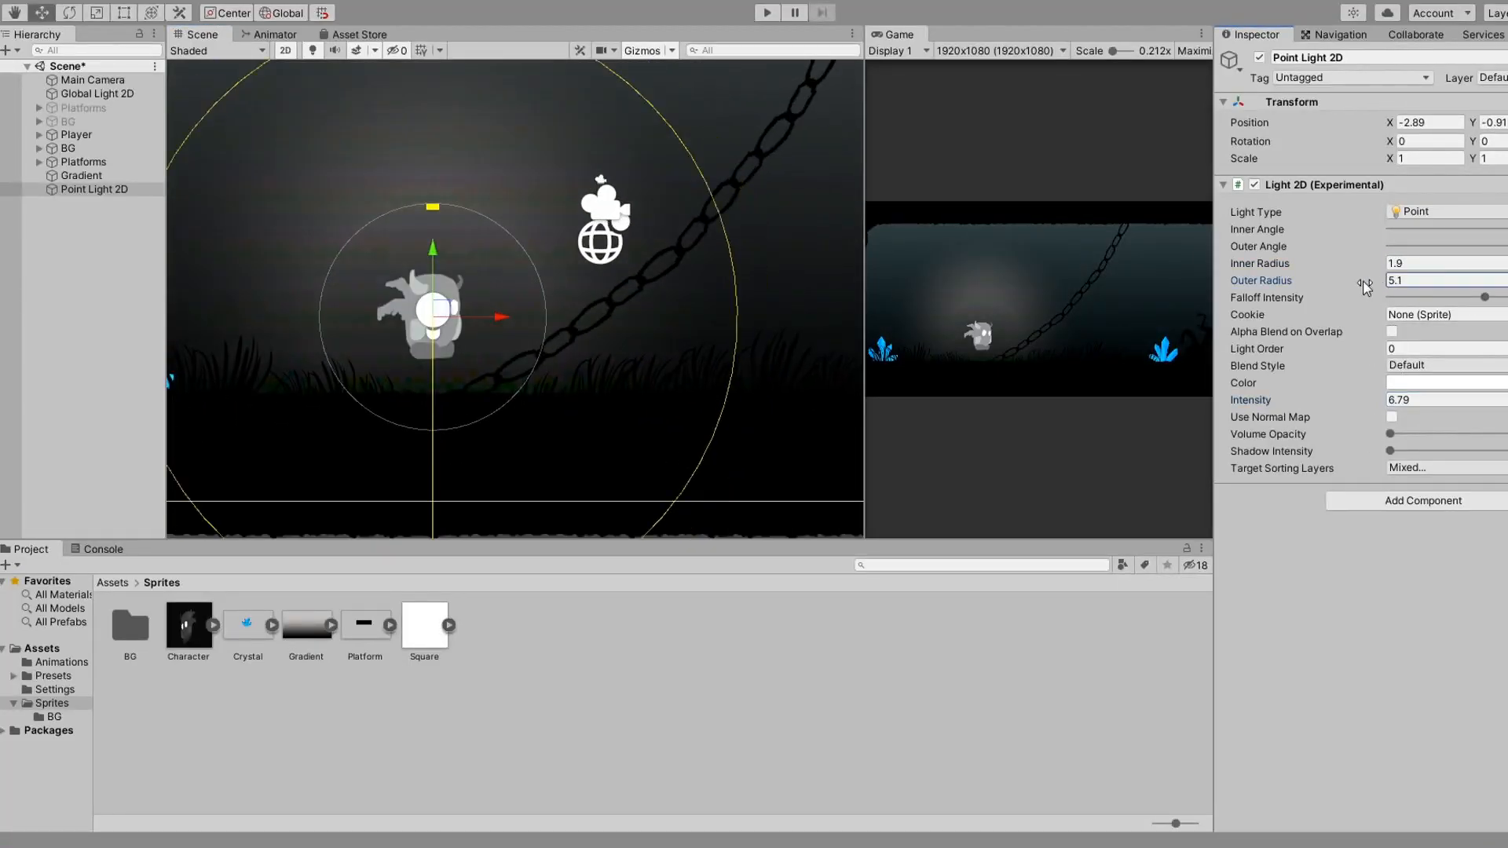
Step: Adjust the eye point light, then make Crystal_Light cyan, intensity 10, excluding the Lights layer
left_click(142, 298)
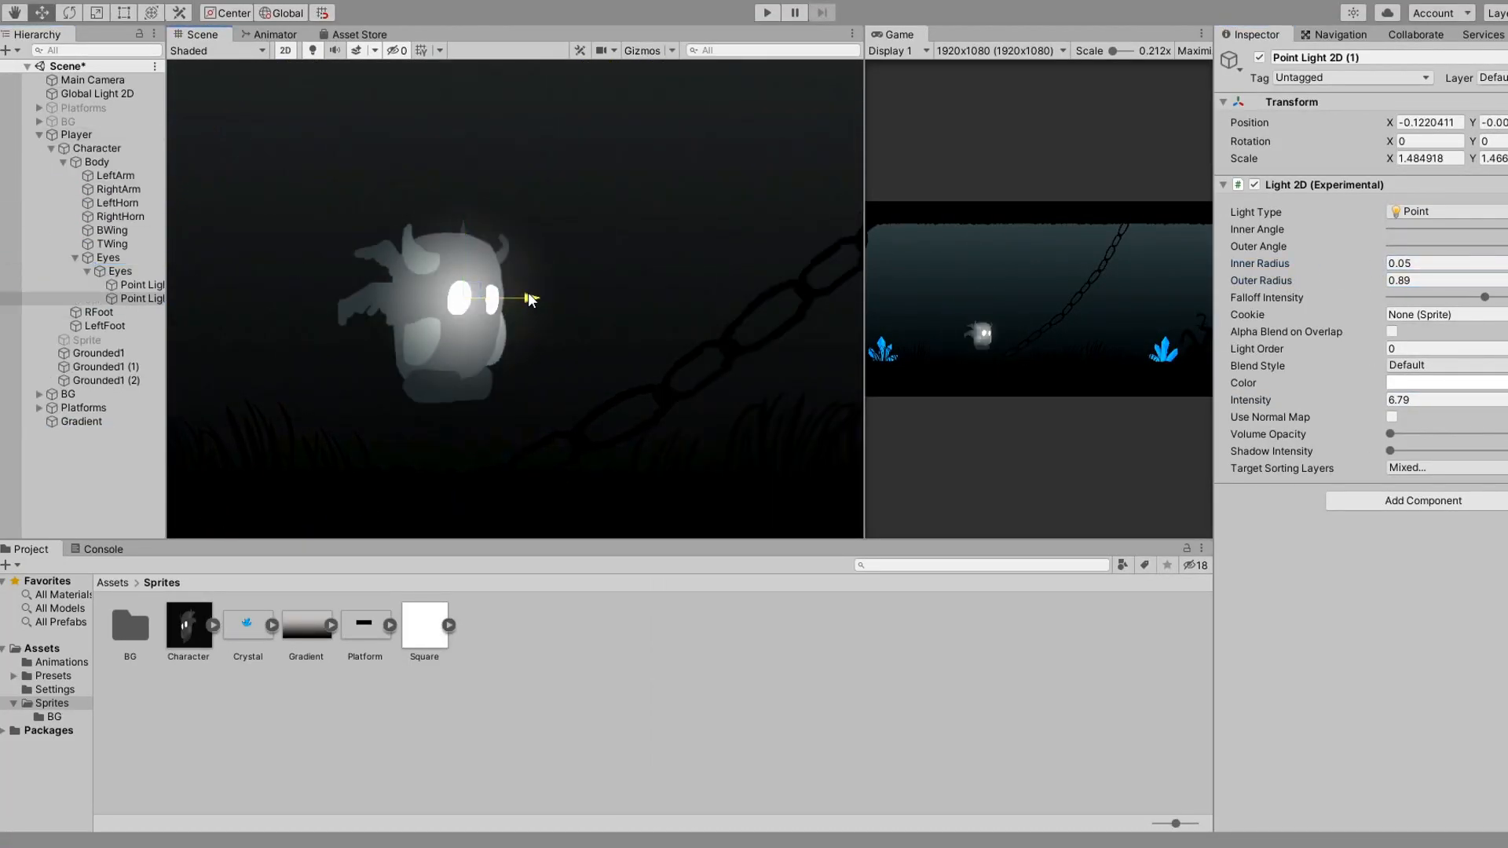
left_click(765, 13)
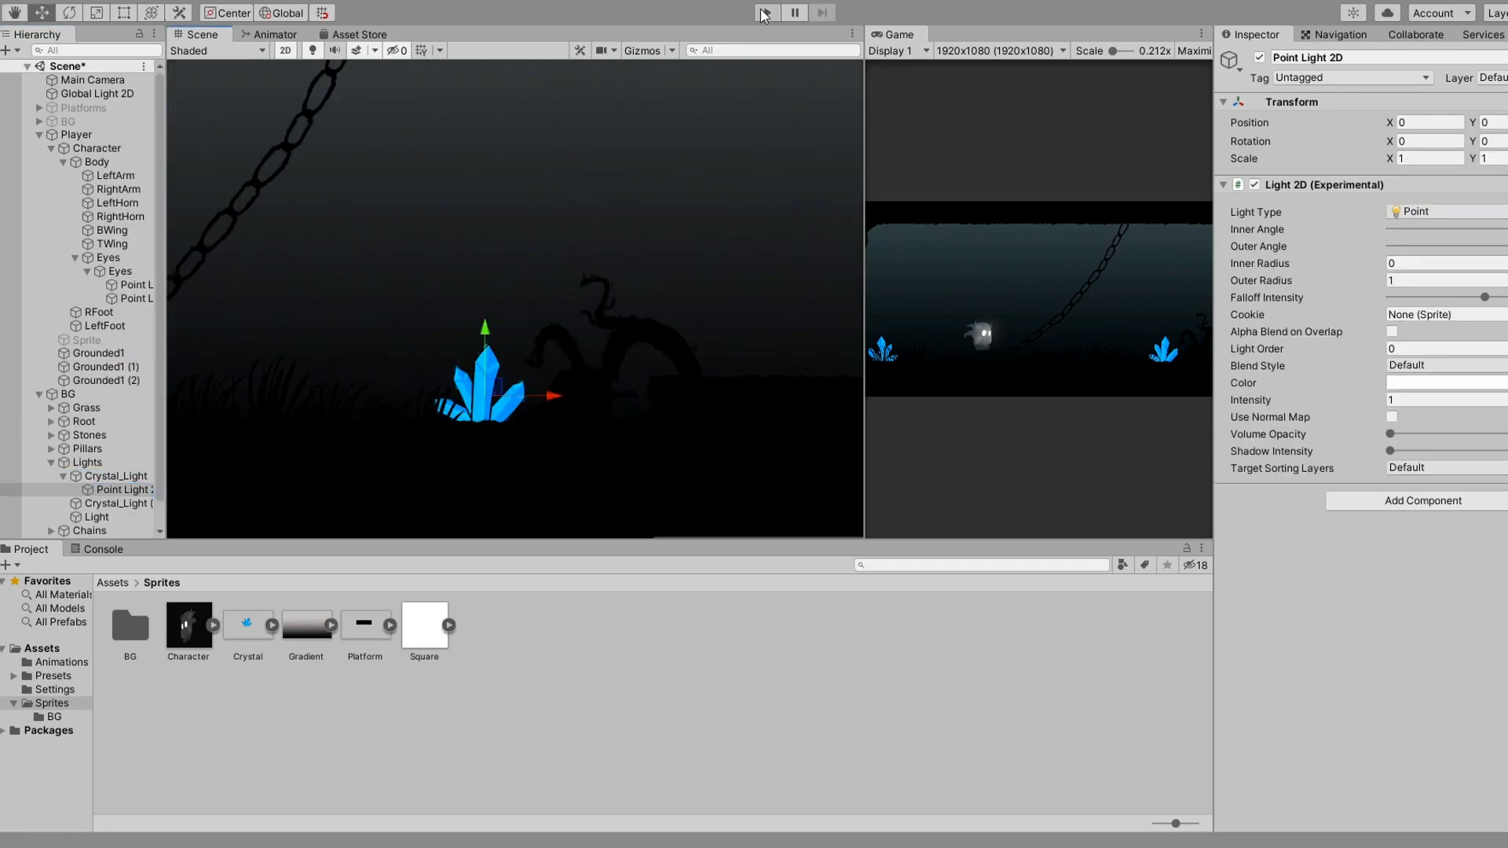
left_click(764, 12)
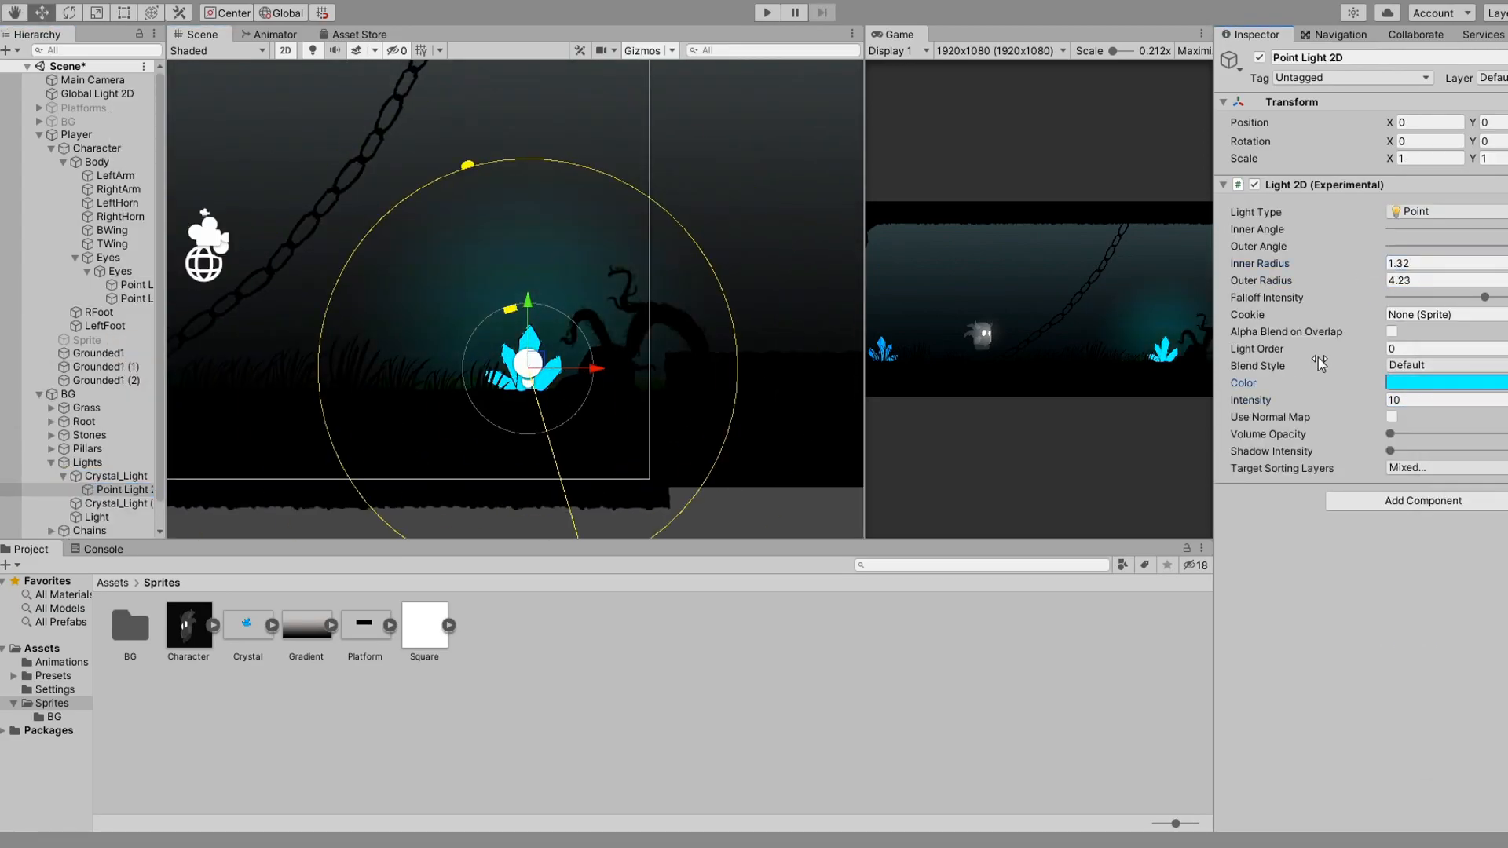
left_click(1442, 468)
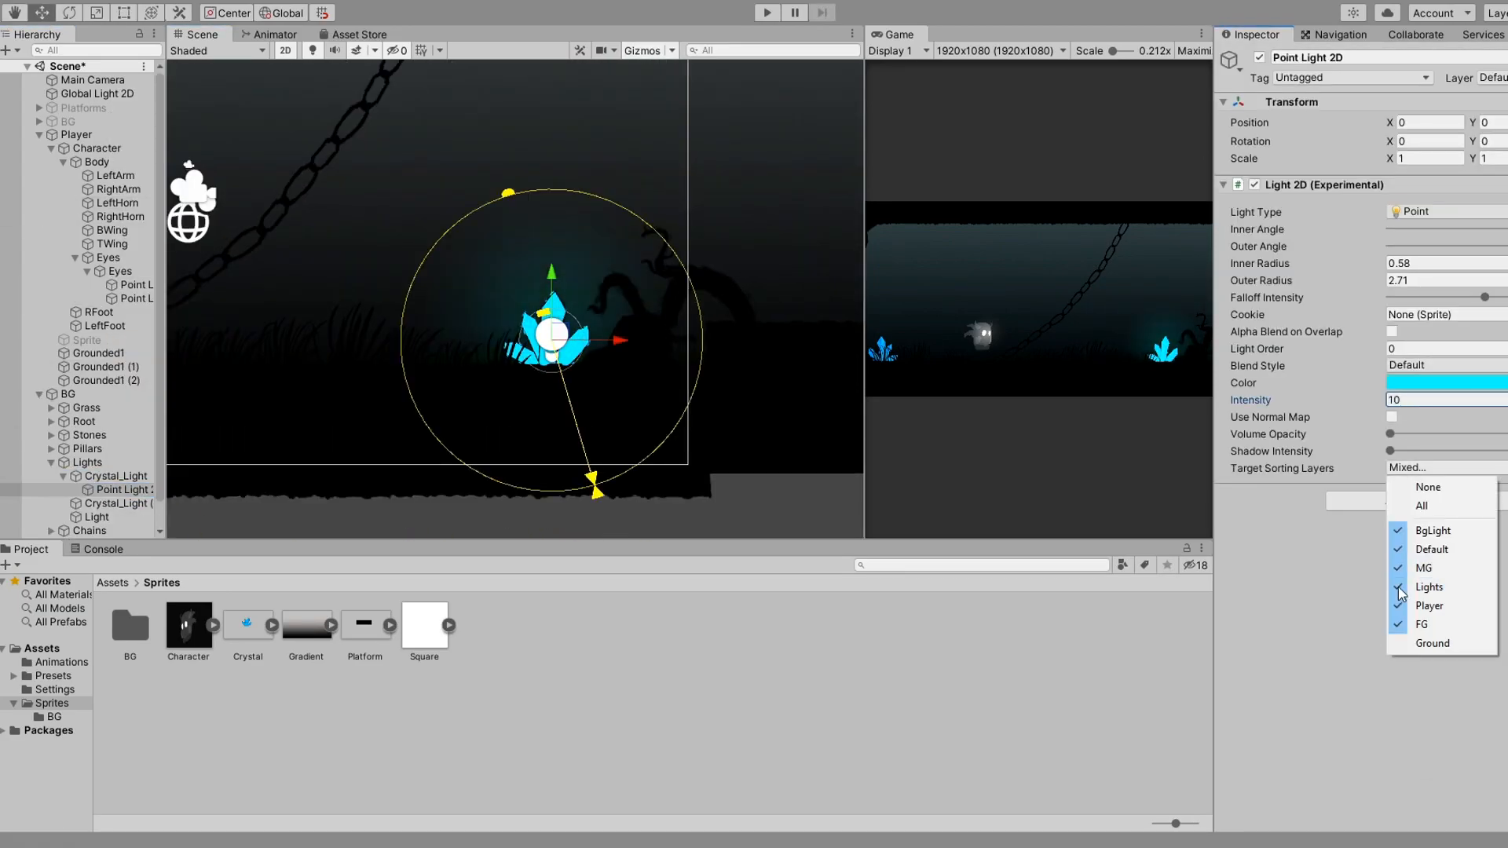
left_click(306, 623)
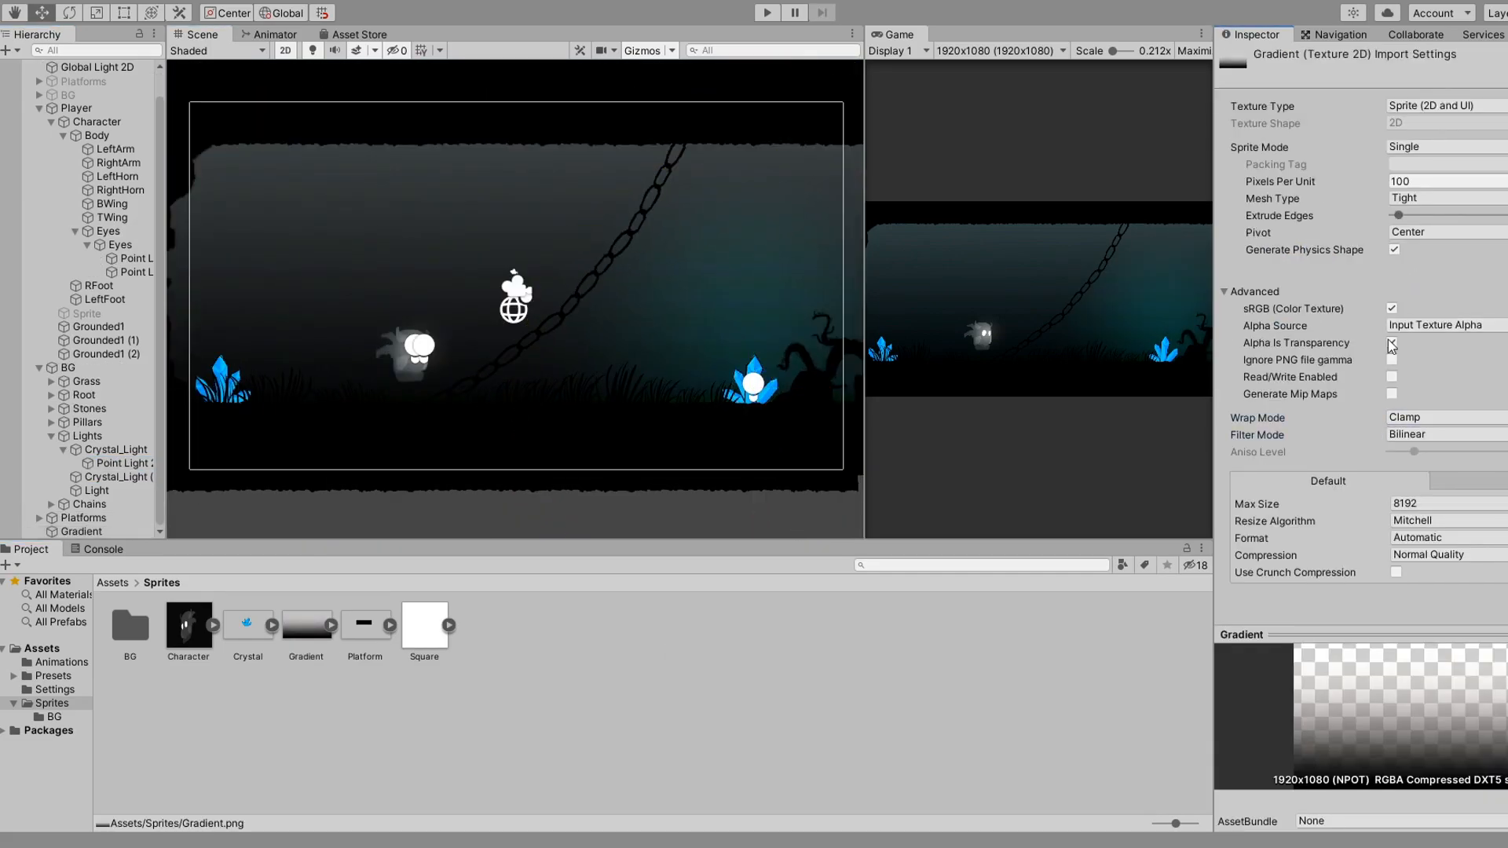
Step: Enlarge the crystal Point Light 2D outer radius and set its target sorting layers to All
left_click(85, 531)
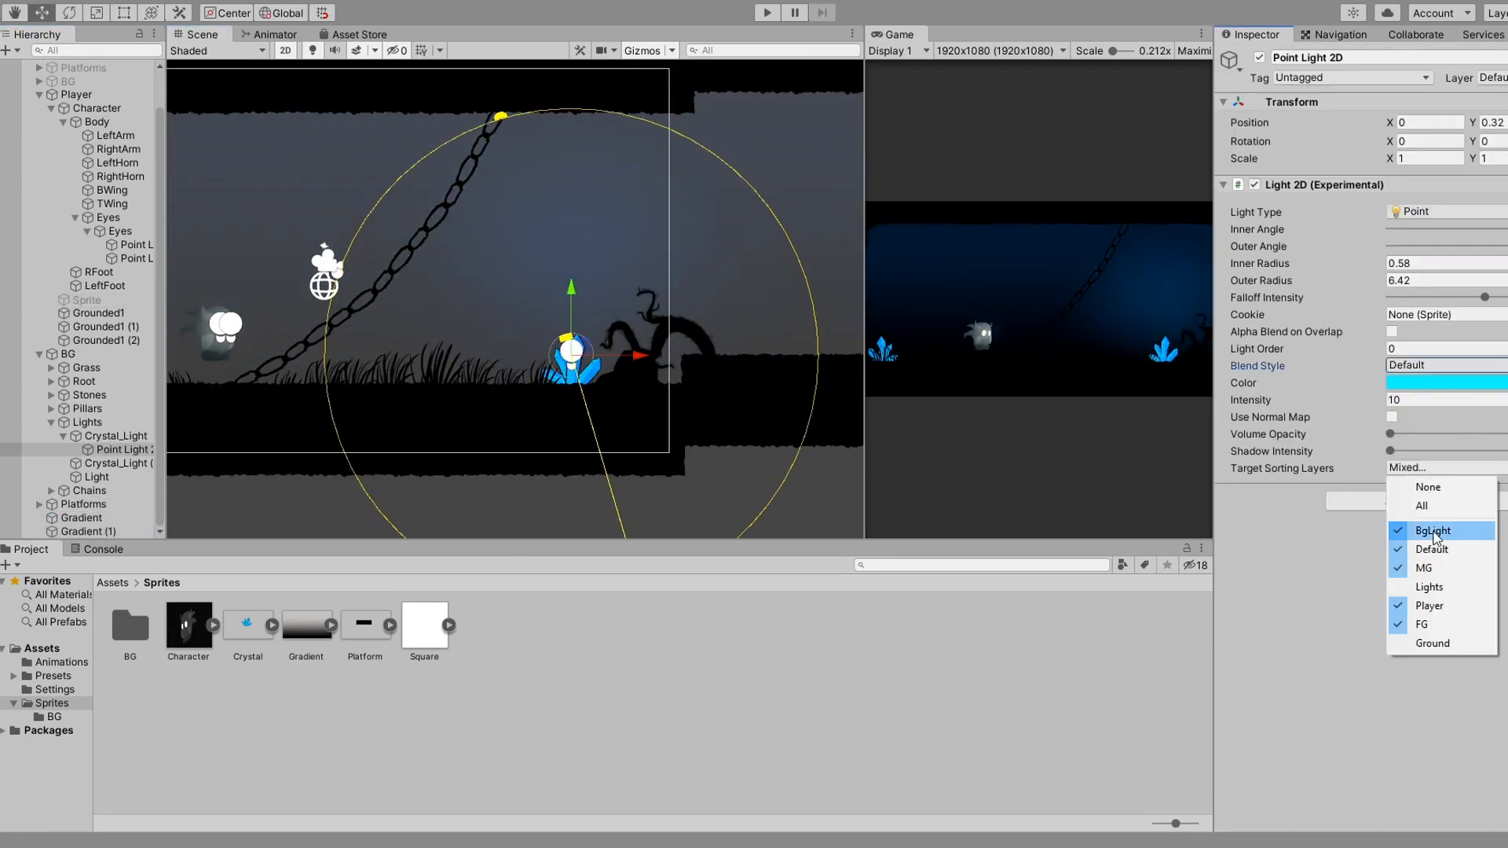
left_click(1420, 505)
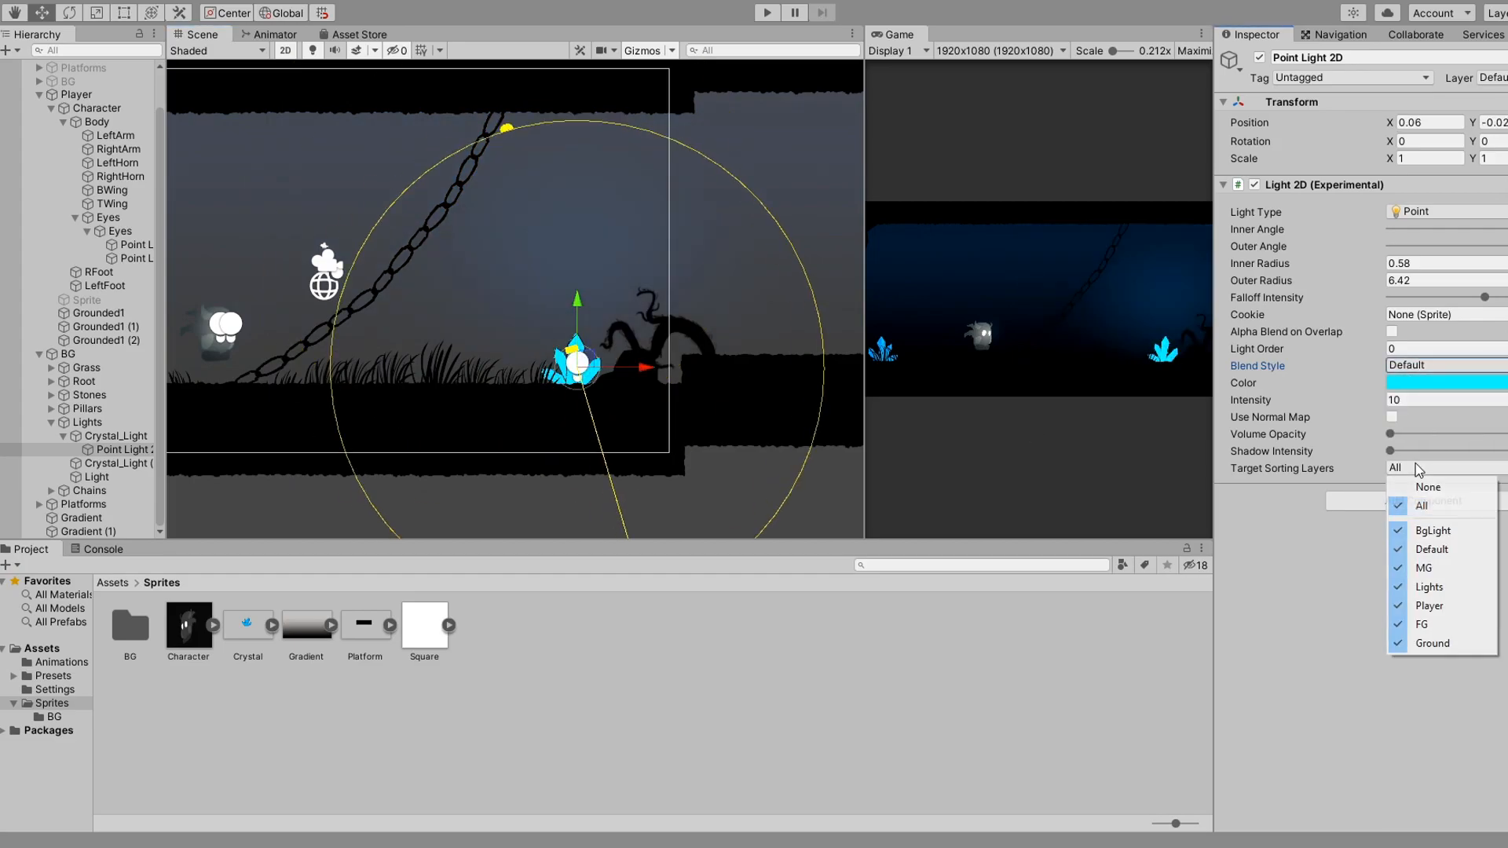
left_click(96, 93)
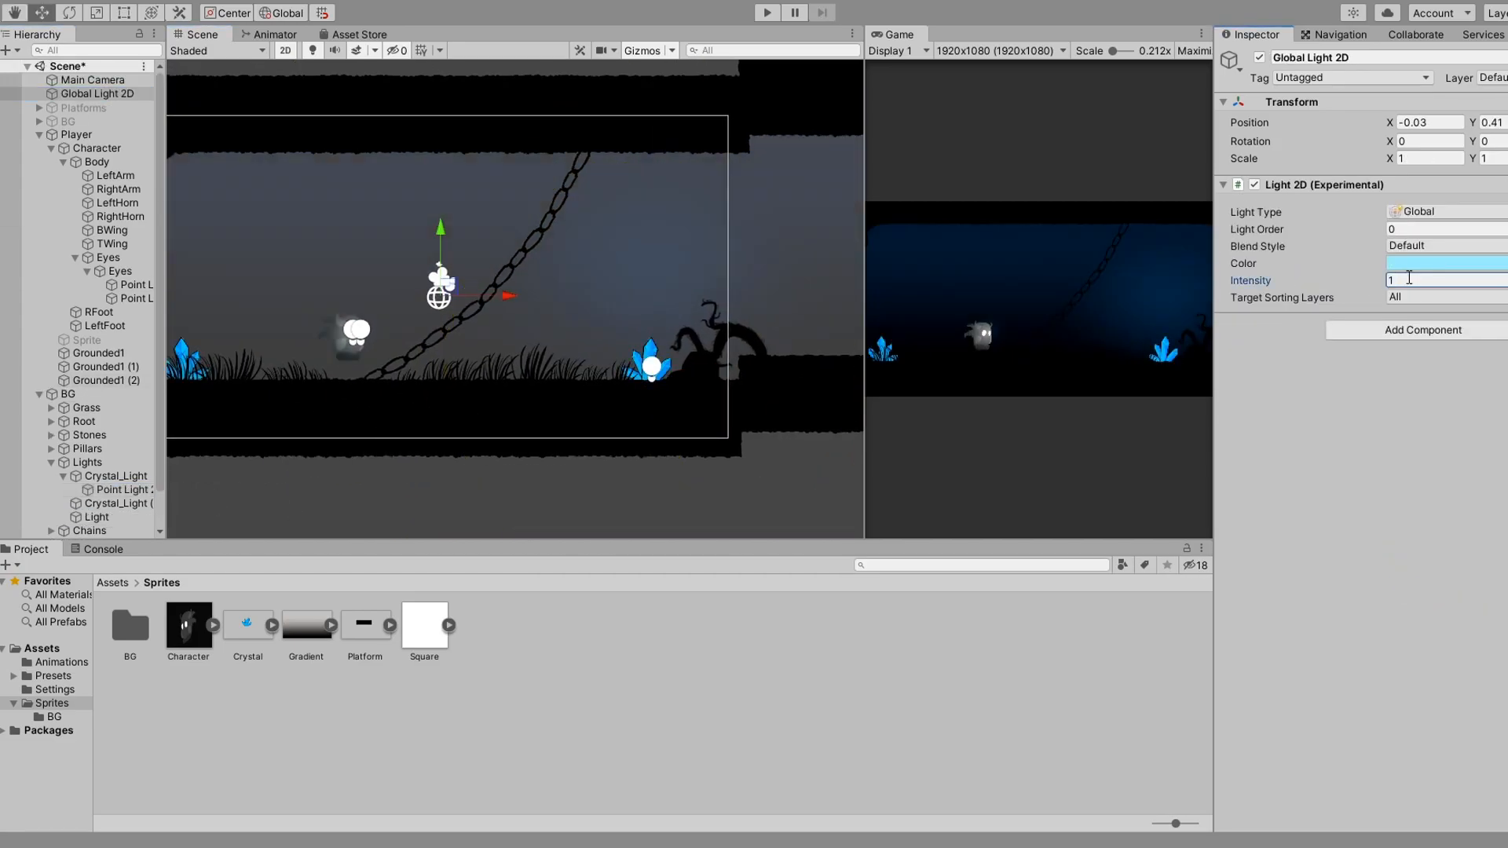
Step: Paste the crystal's Light 2D onto the ceiling Light sprite, tweak the Global Light color, and enter Play mode
left_click(95, 367)
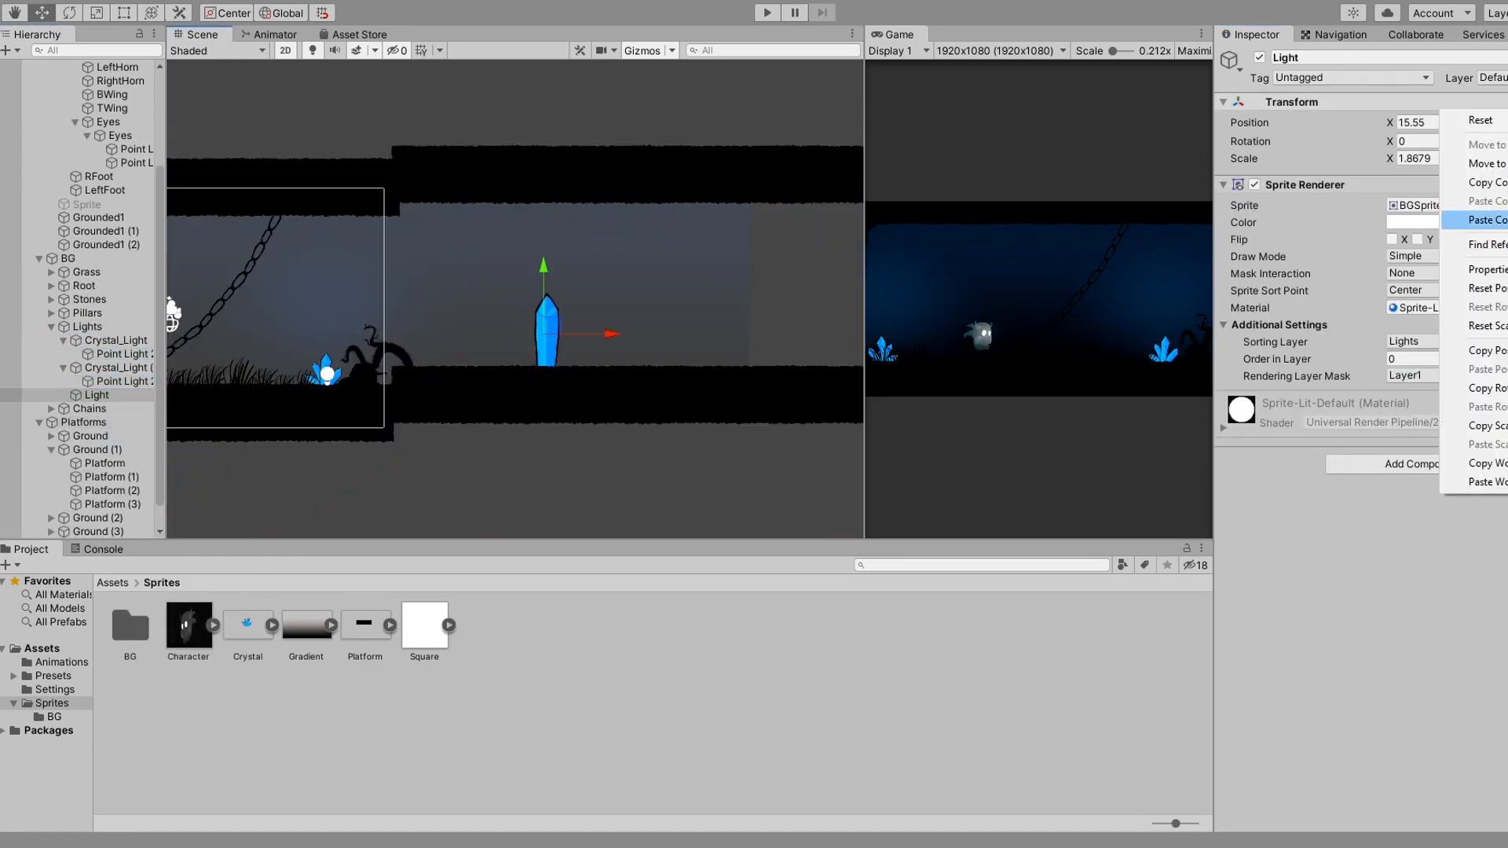
left_click(767, 13)
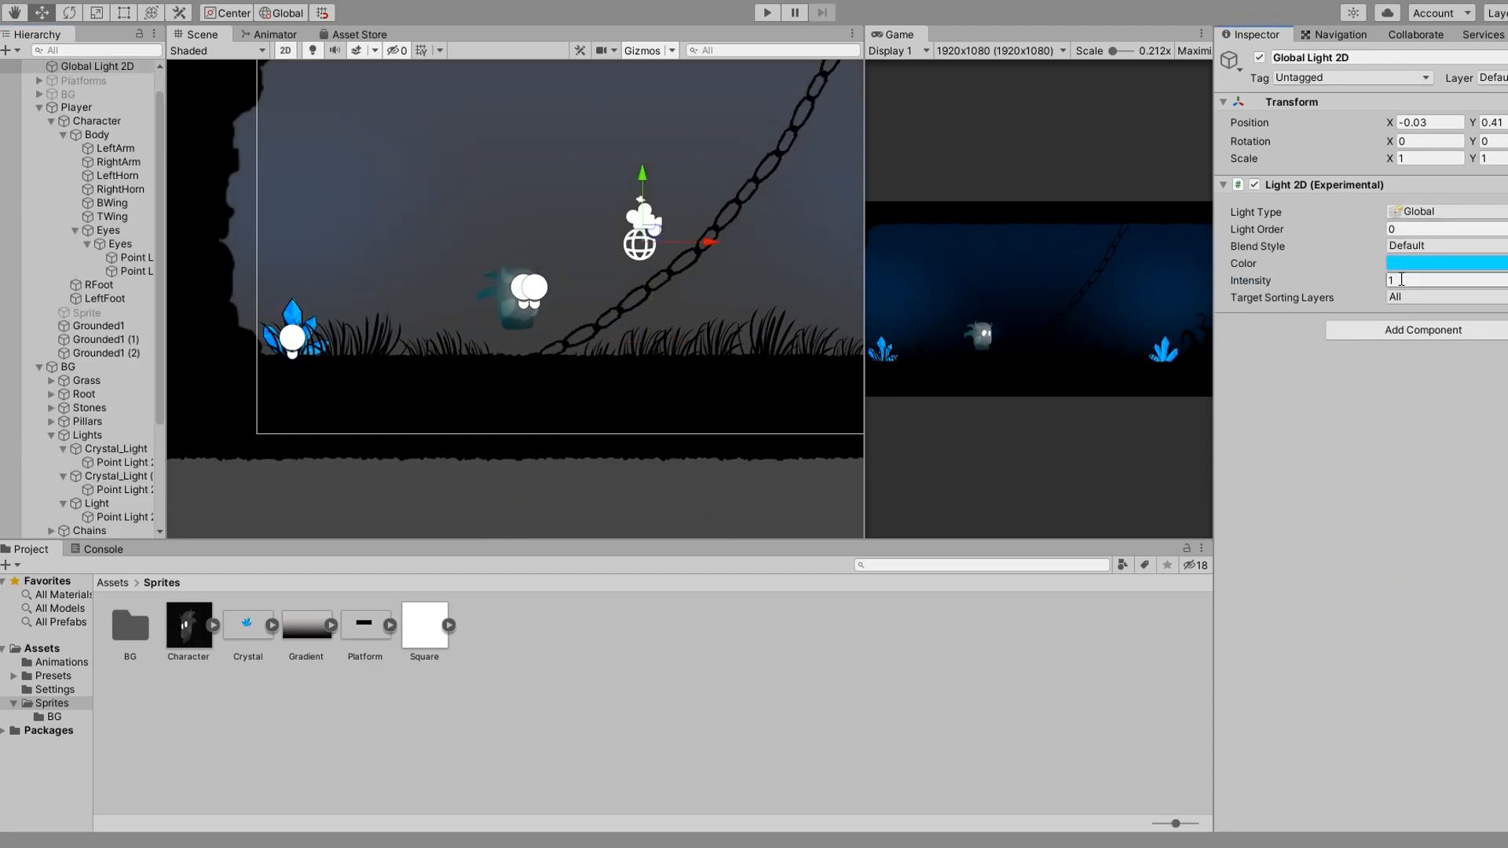
left_click(117, 530)
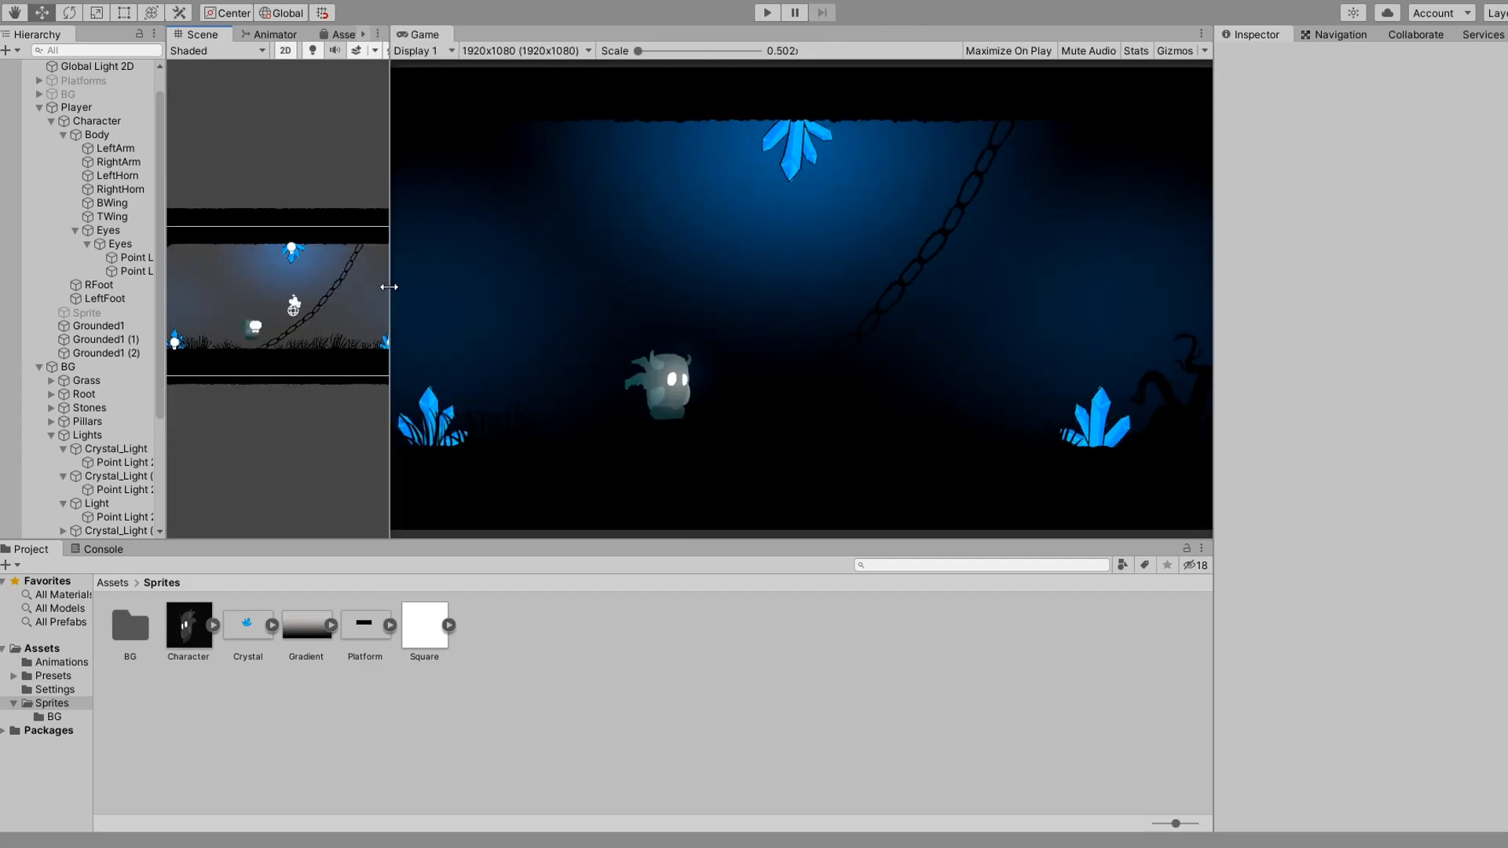
left_click(766, 12)
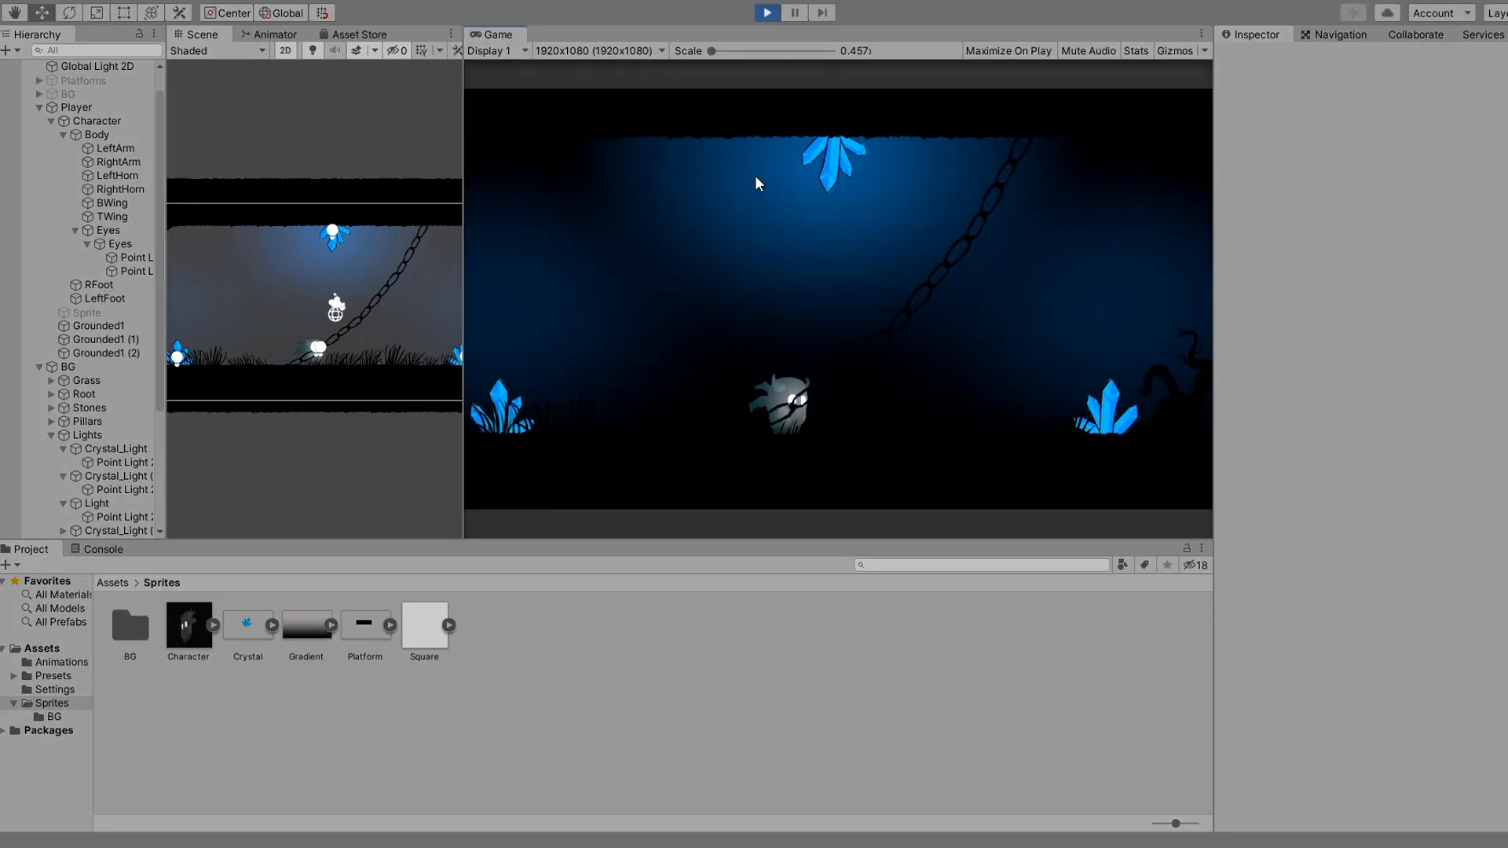